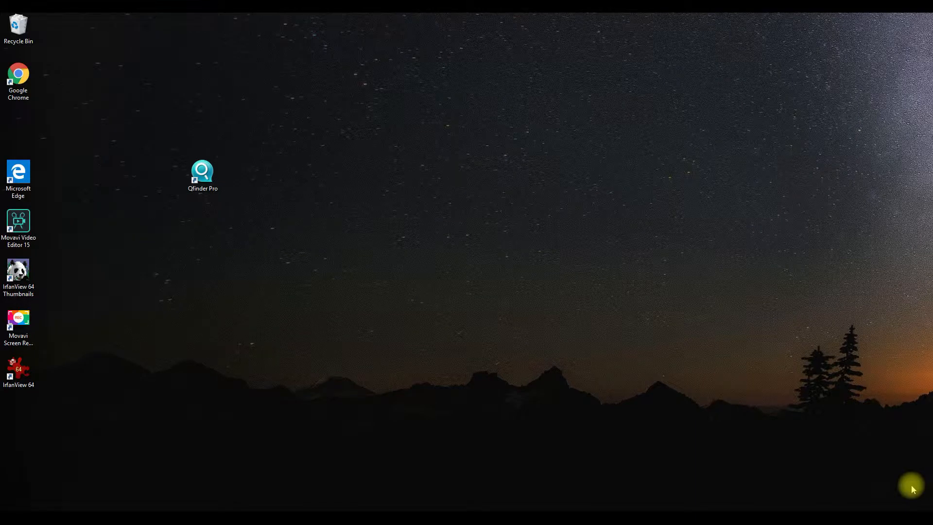
Launch Qfinder Pro from its desktop shortcut so the TS-251 NAS appears.
click(203, 175)
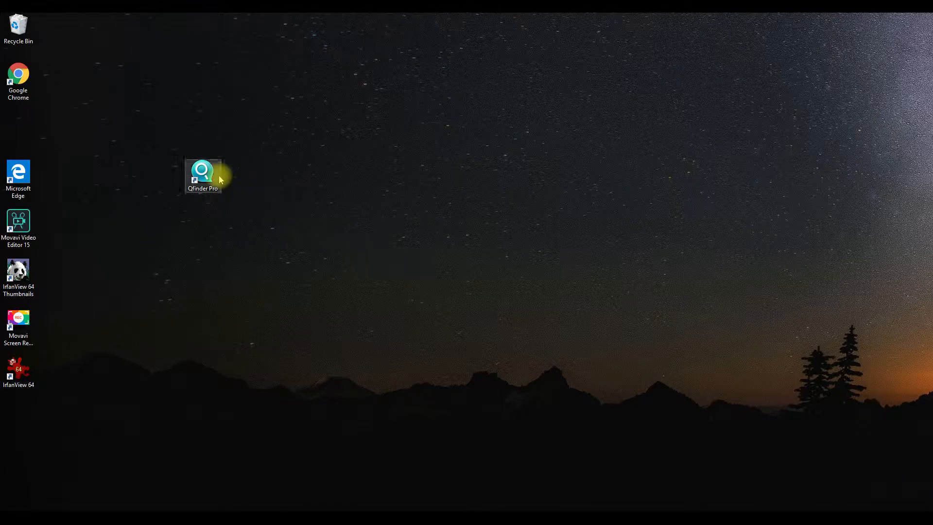
double_click(202, 175)
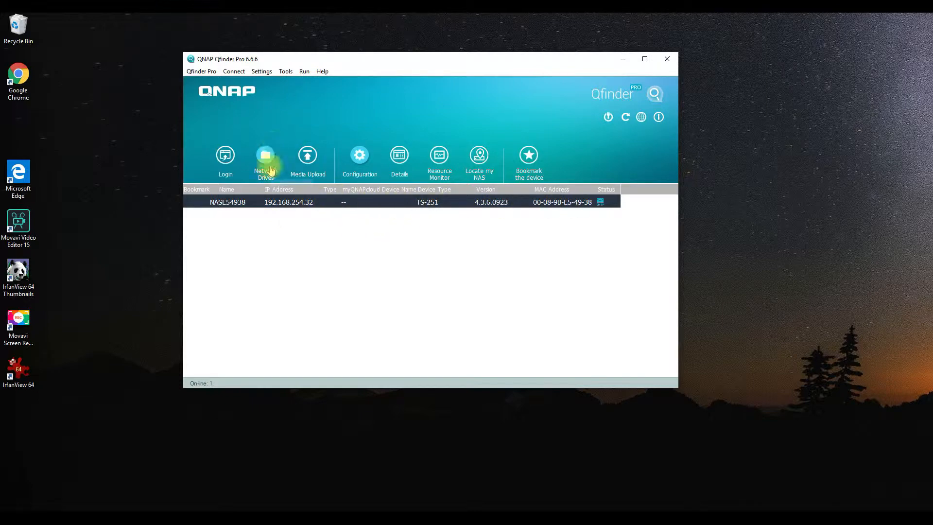
Open the NAS's network drives in File Explorer and select the Public share.
click(265, 158)
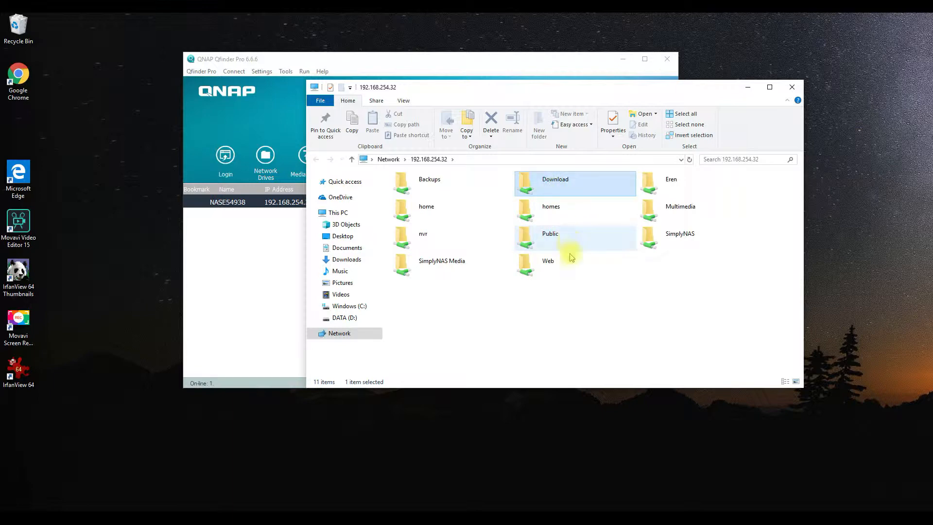
click(549, 238)
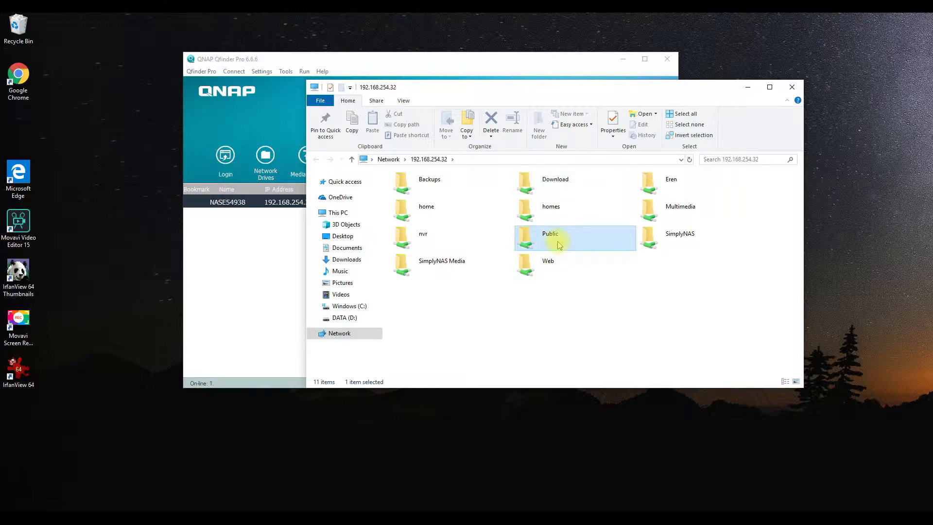
Map Public as network drive Z: with Reconnect at sign-in left enabled.
right_click(559, 240)
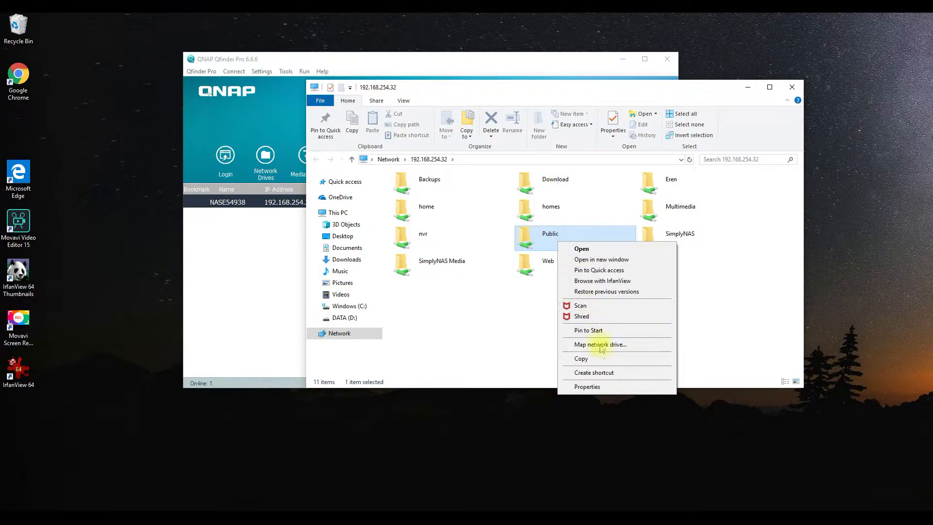
mouse_move(595, 346)
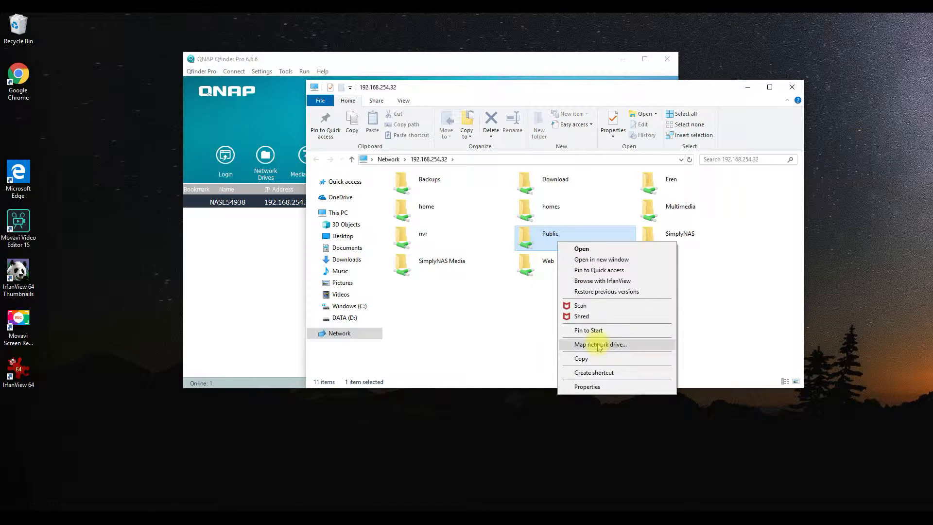
click(600, 344)
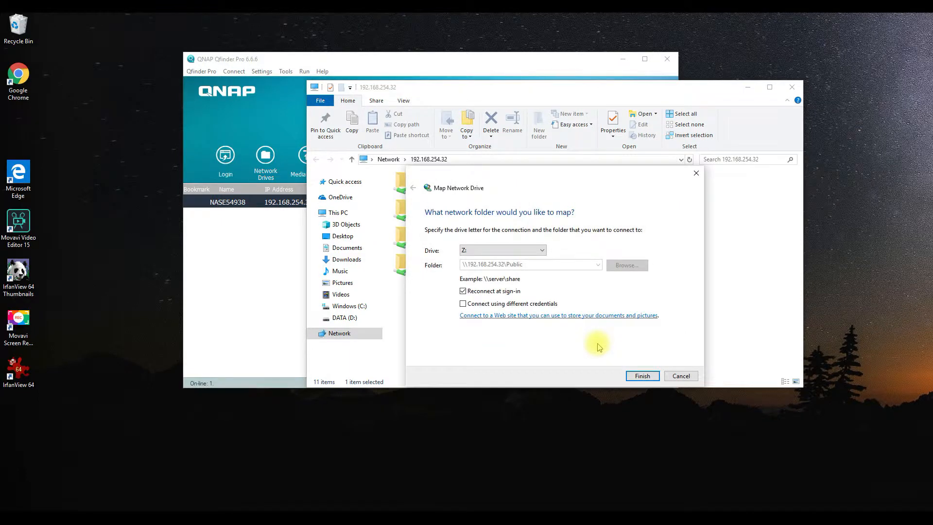
click(540, 249)
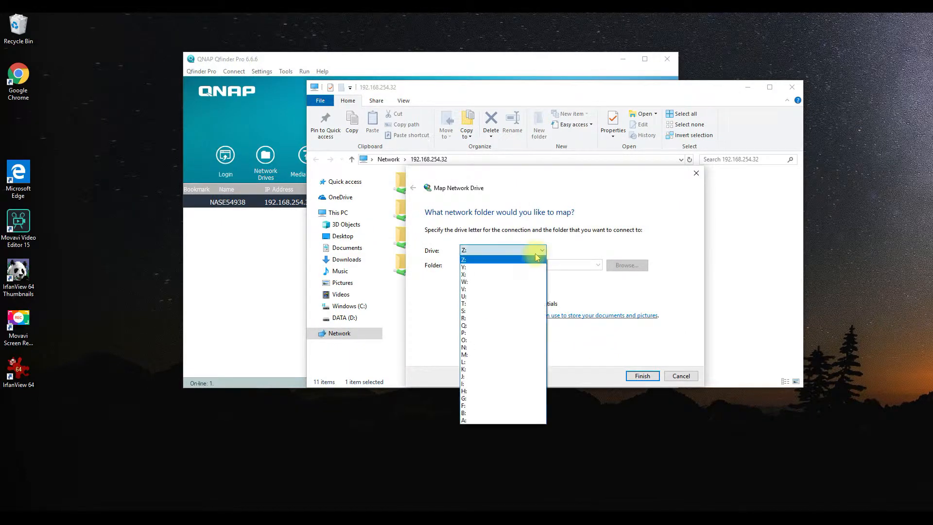
click(464, 259)
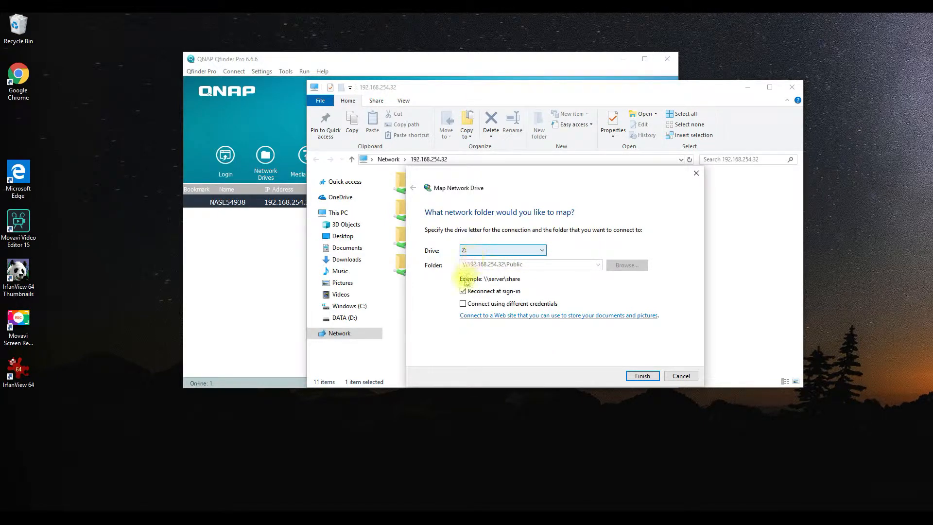
click(462, 291)
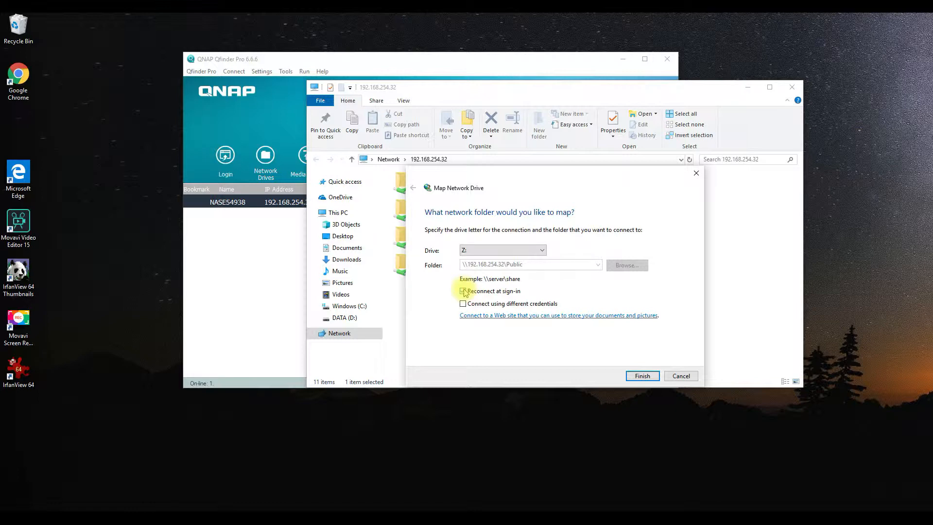
click(463, 291)
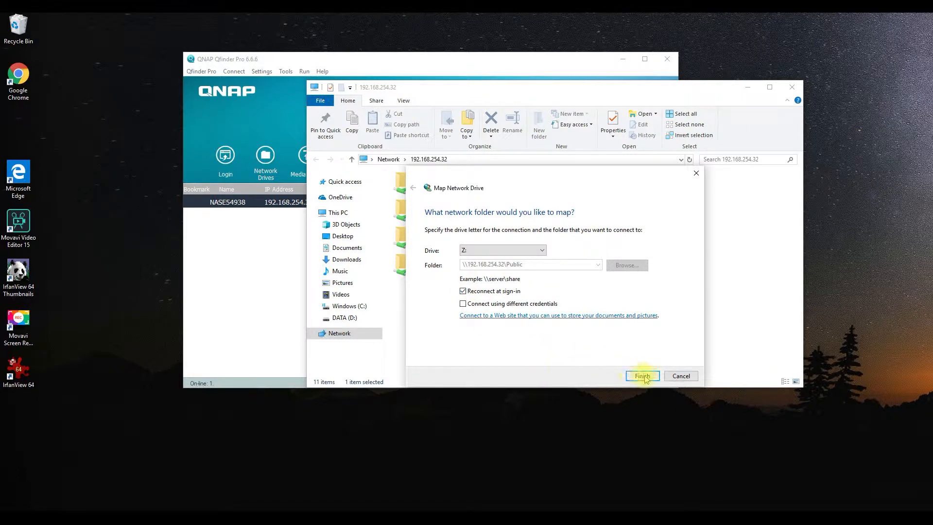
click(642, 375)
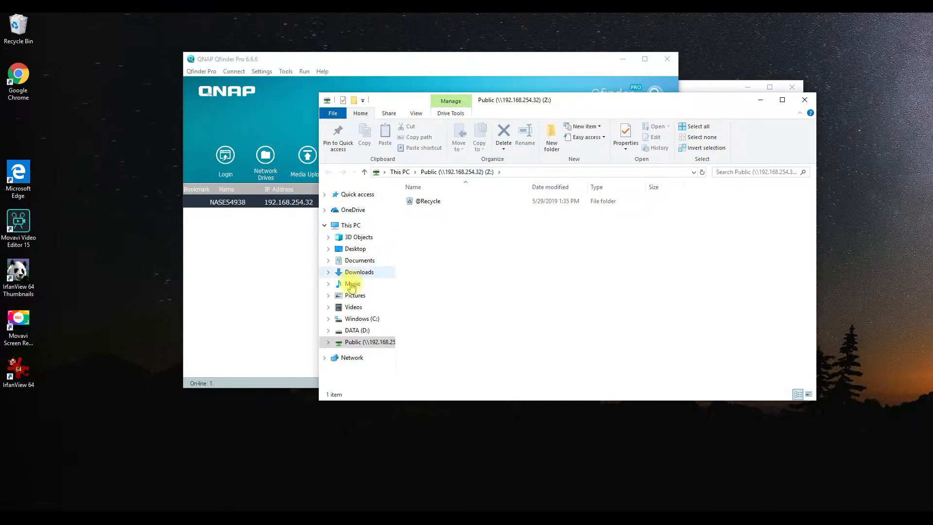
mouse_move(357, 330)
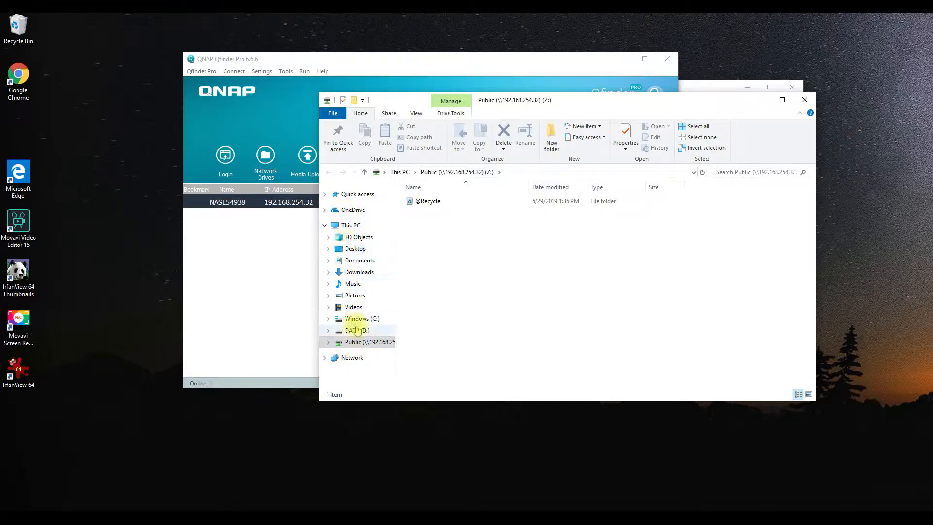
mouse_move(362, 319)
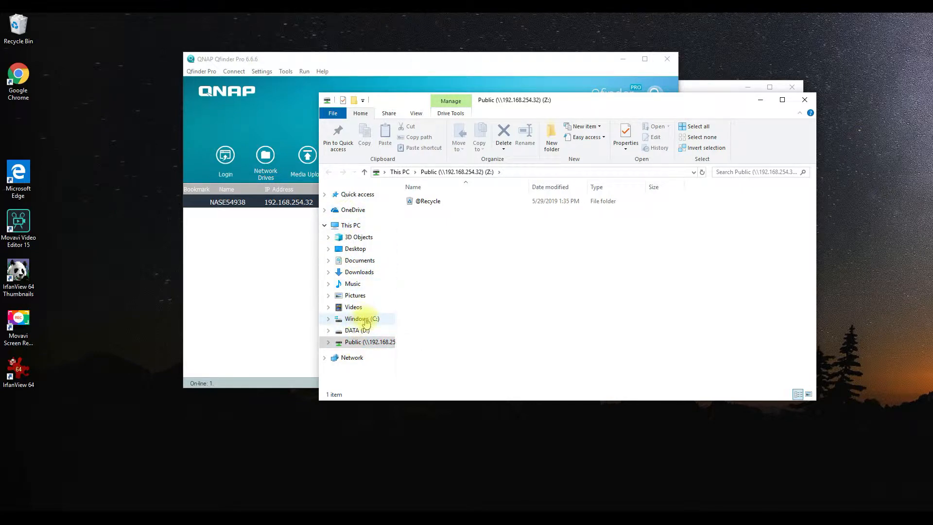
click(369, 342)
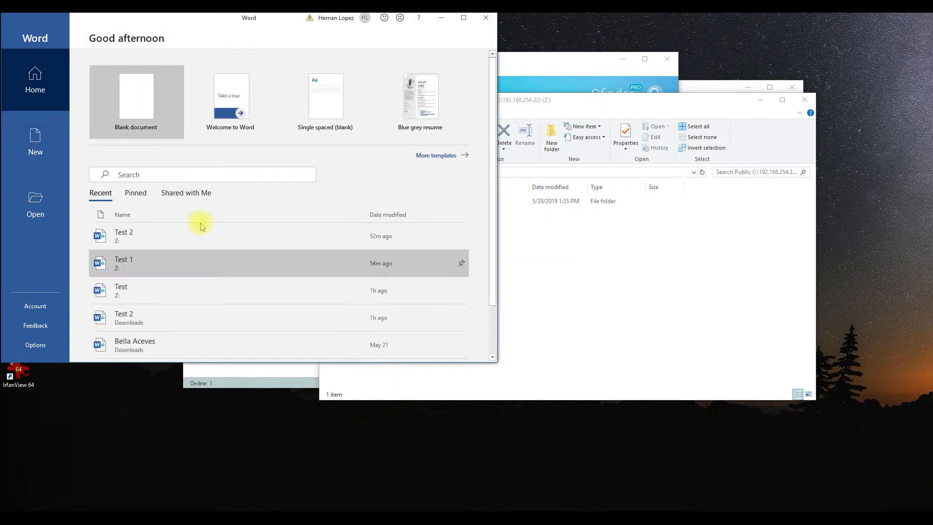
Create a blank Word document and type the word 'Test'.
click(136, 95)
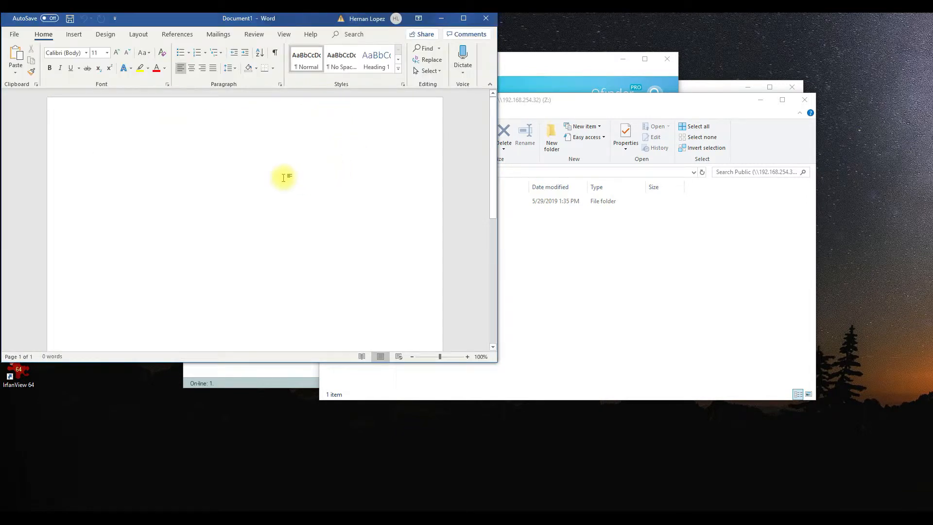
text(Test)
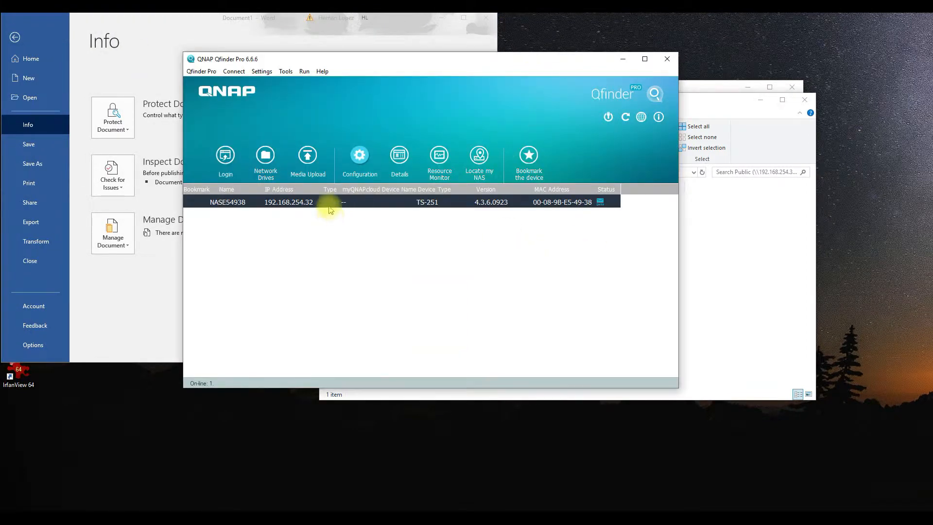
double_click(287, 202)
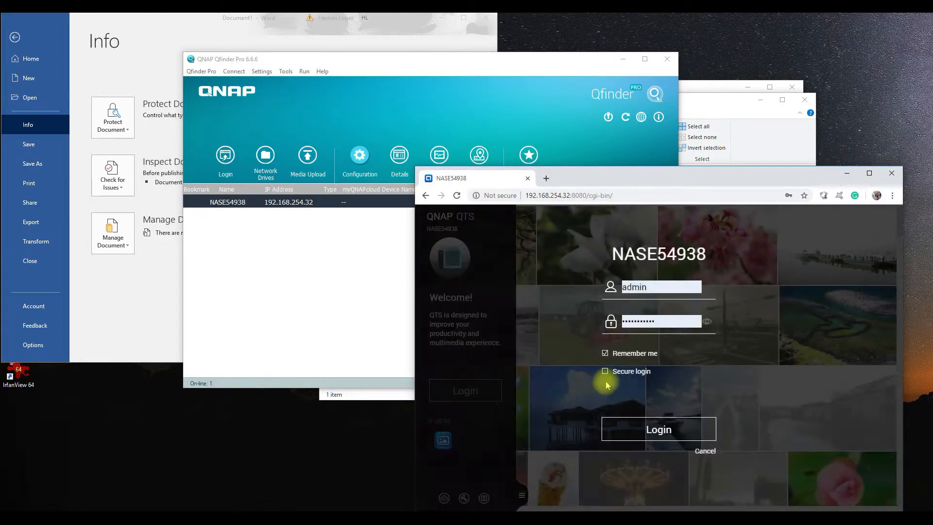
click(659, 429)
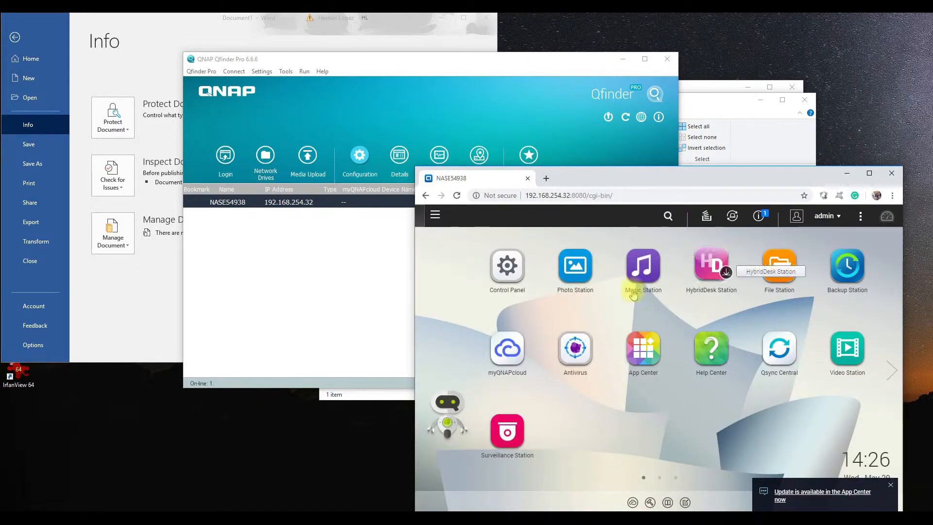
mouse_move(753, 379)
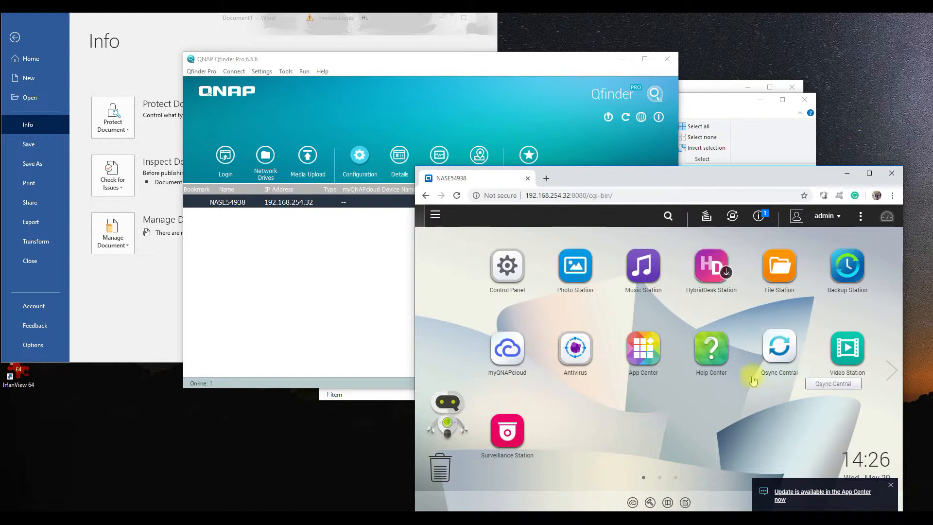
click(779, 265)
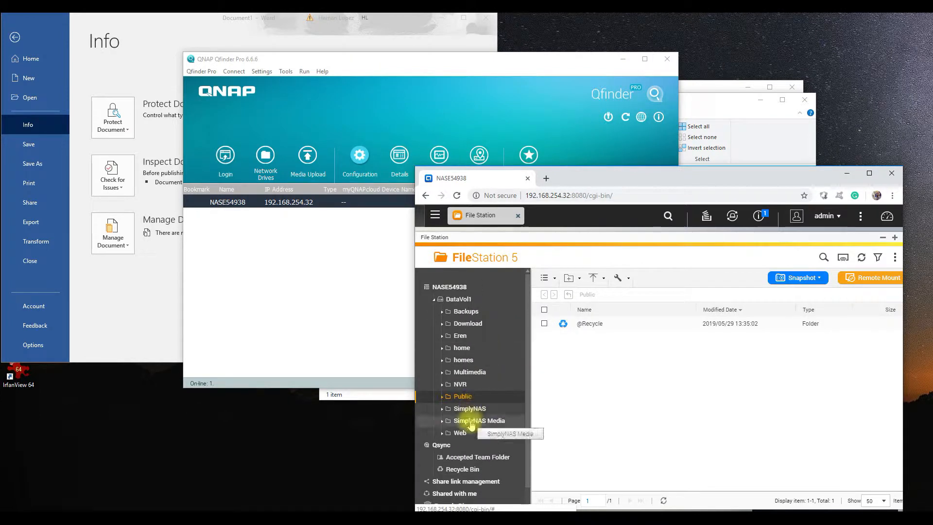
click(462, 396)
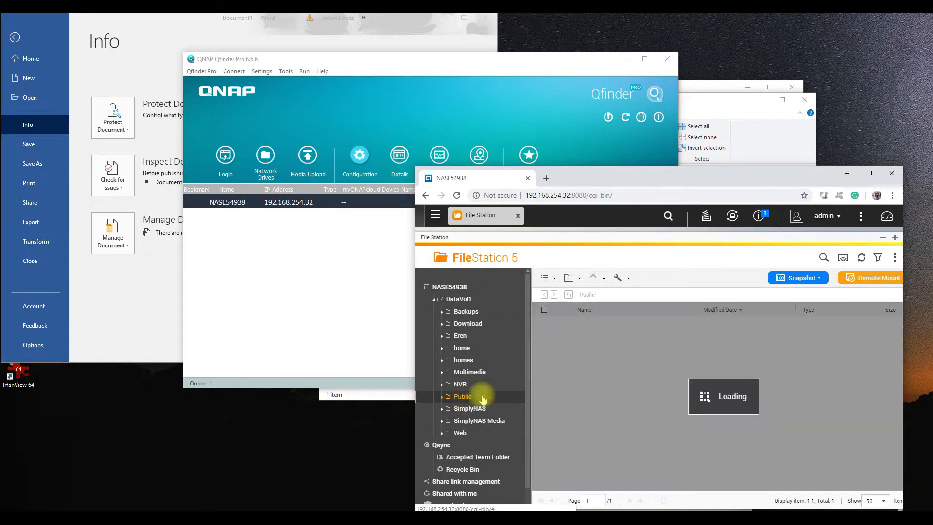
click(461, 396)
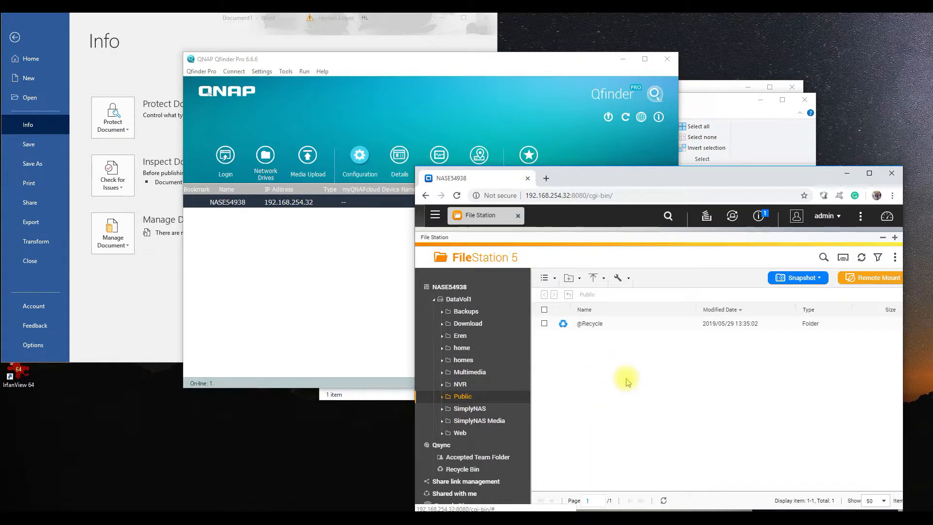
mouse_move(638, 66)
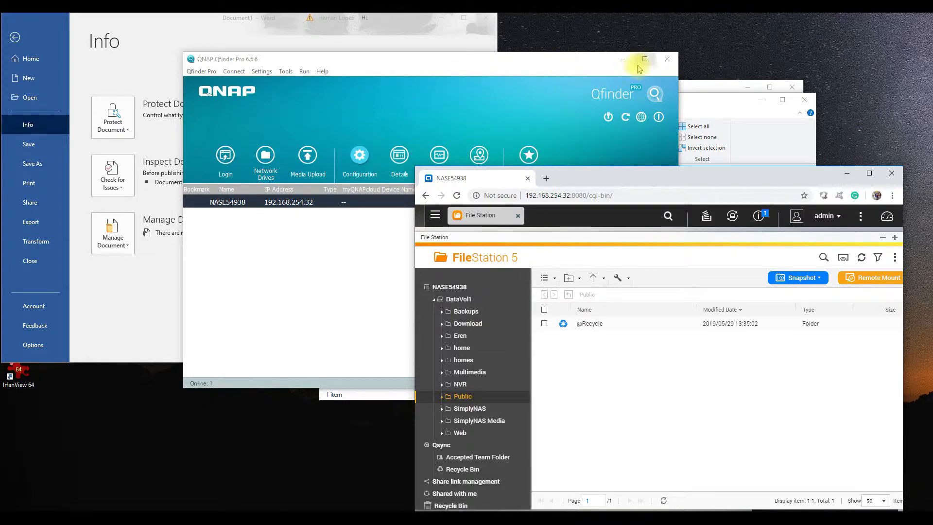
Save the Word document through Save As into Public (Z:) with the name Test.
click(667, 58)
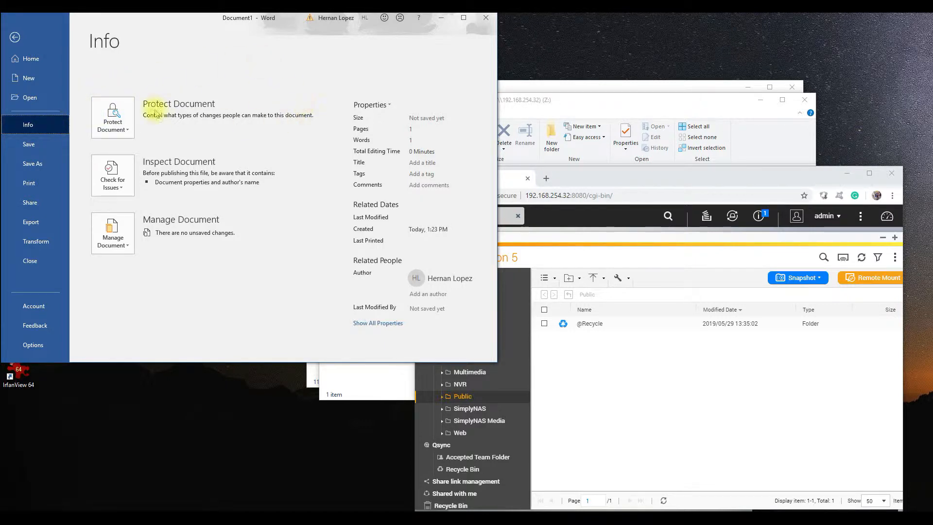
mouse_move(31, 59)
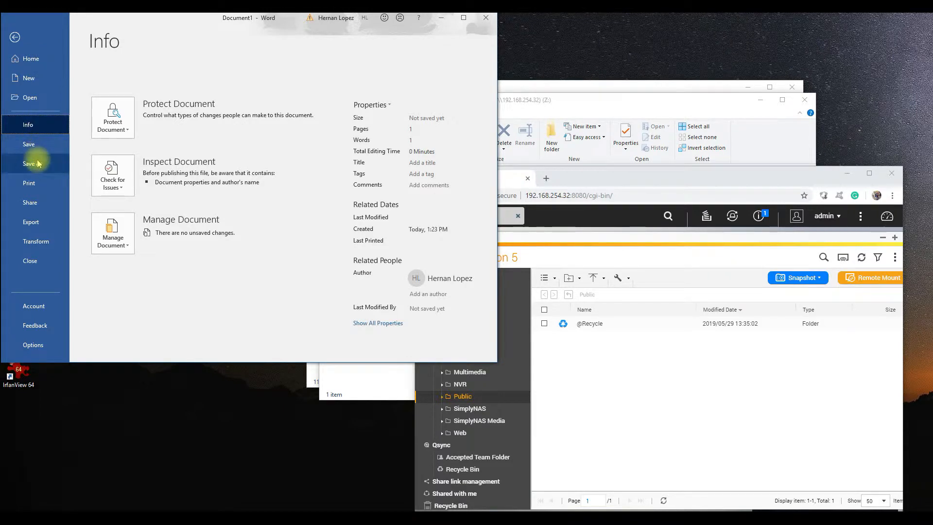
click(28, 163)
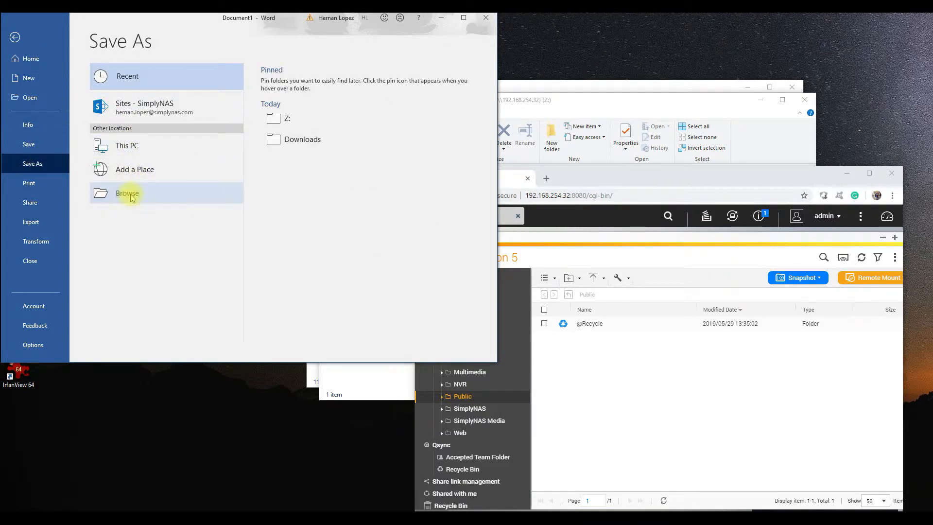
click(127, 193)
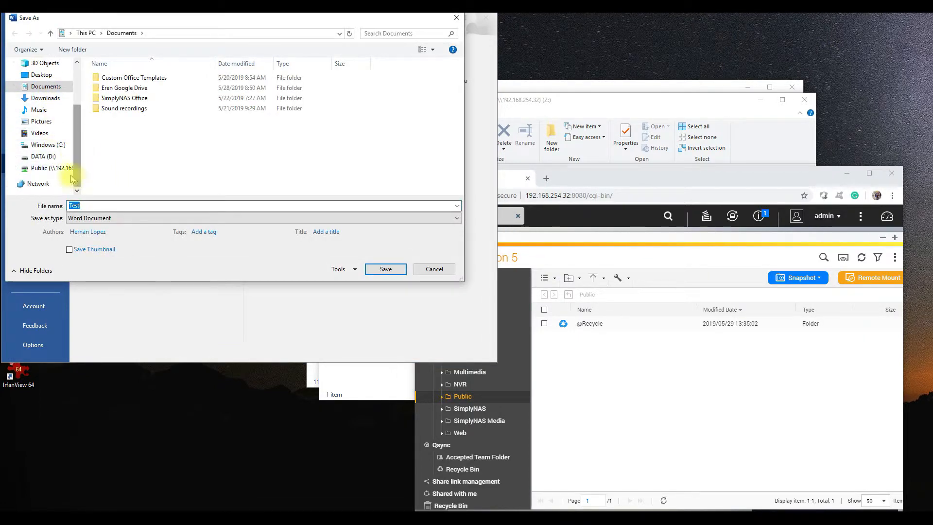
click(39, 168)
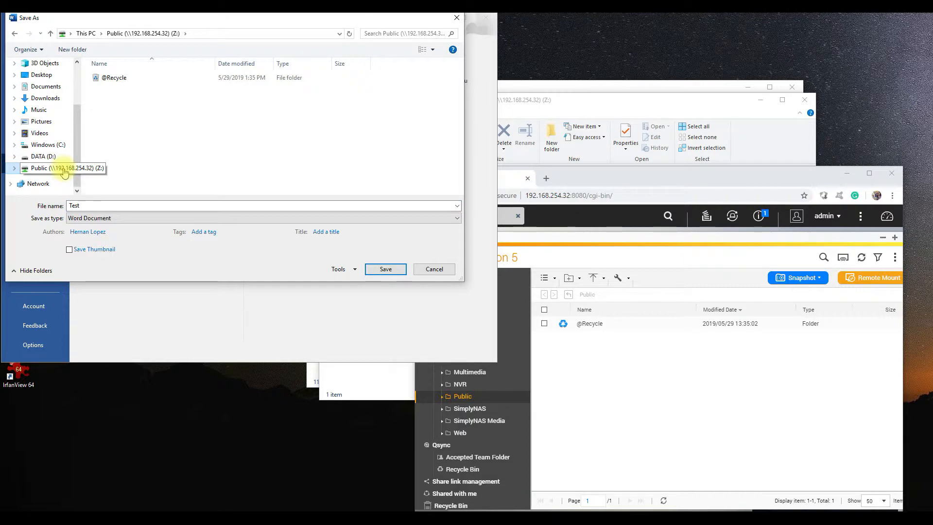
click(113, 78)
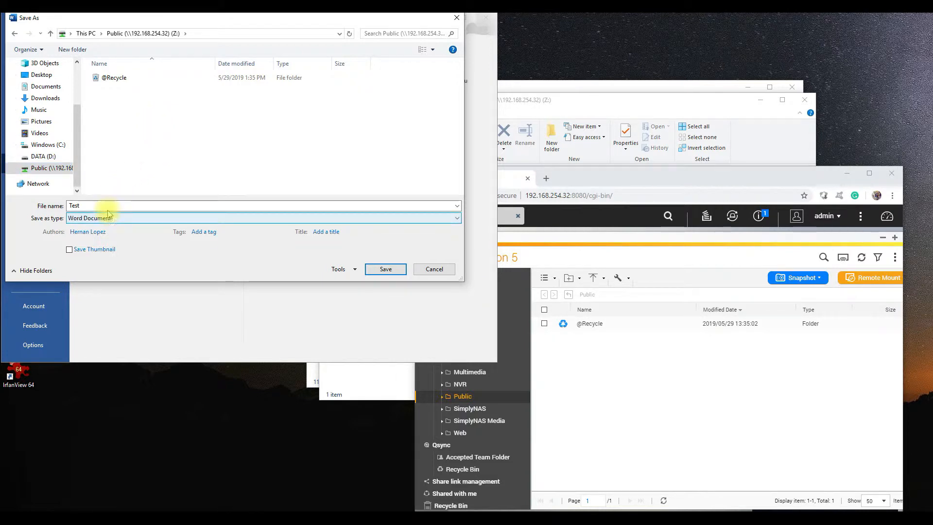
mouse_move(589, 394)
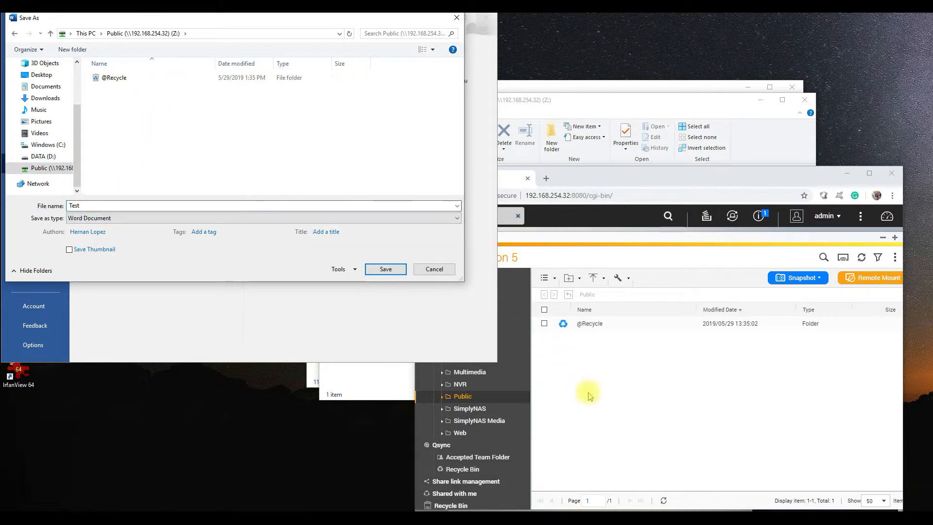
click(385, 269)
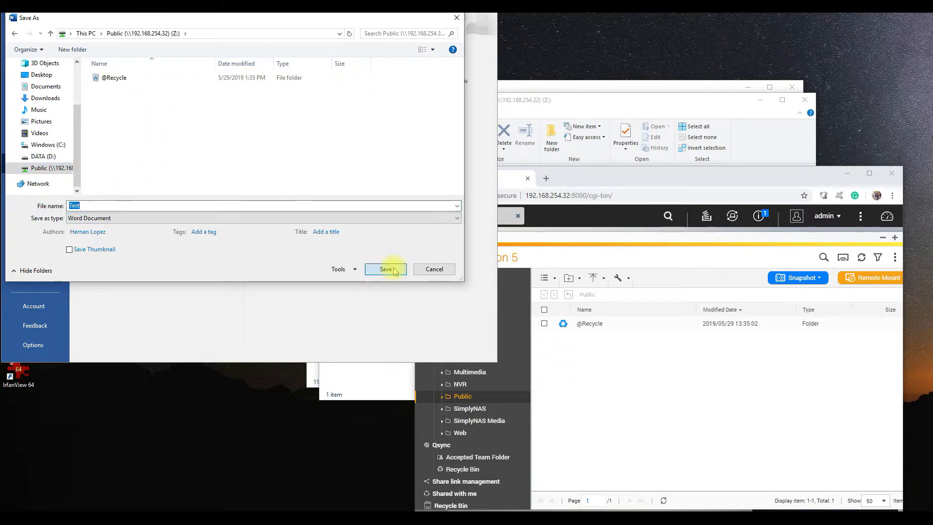
click(386, 269)
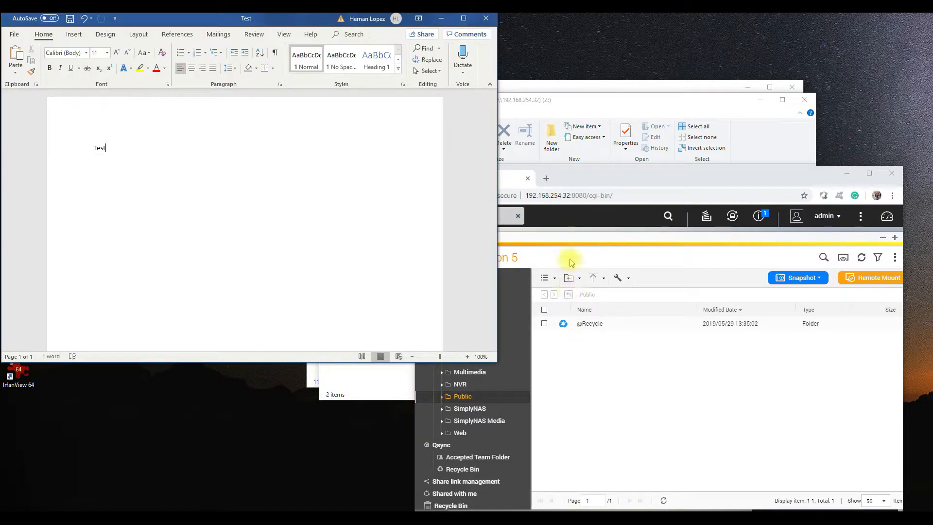
Refresh the Public folder in File Station and download Test.docx.
click(462, 396)
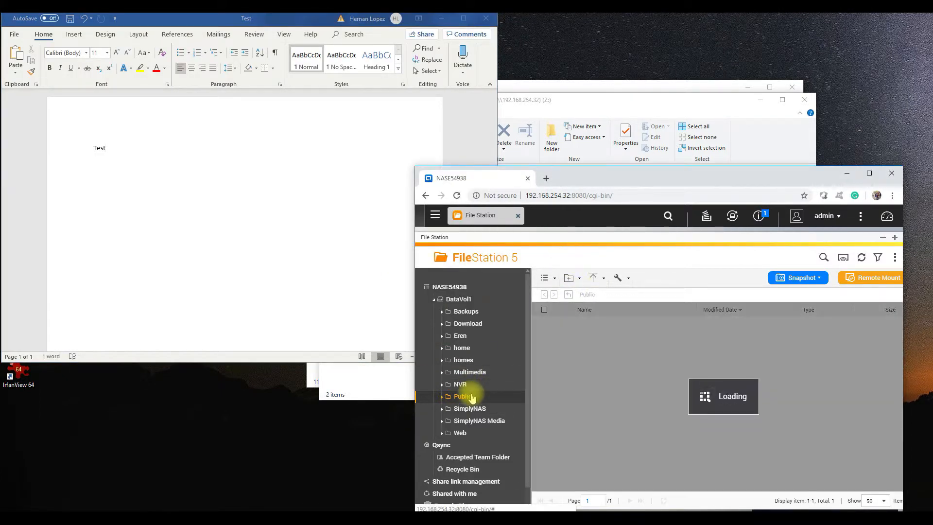
click(461, 396)
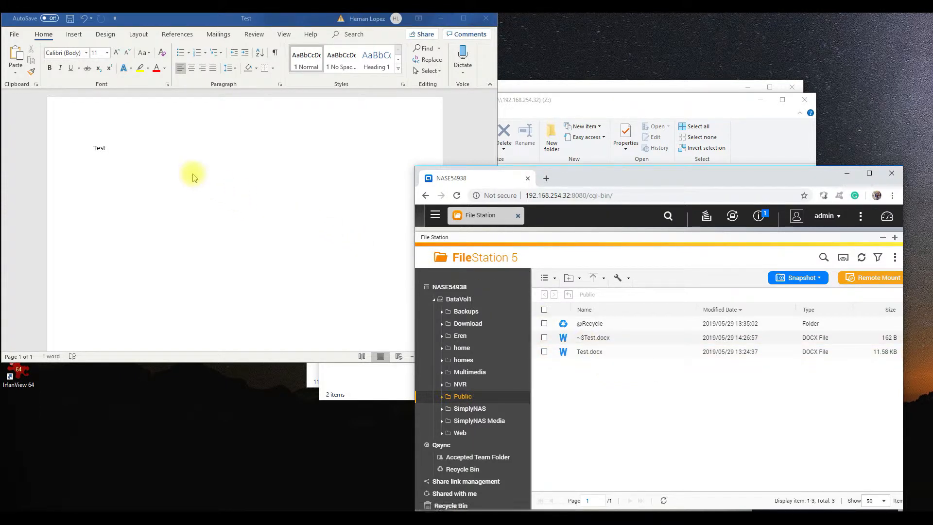
mouse_move(521, 210)
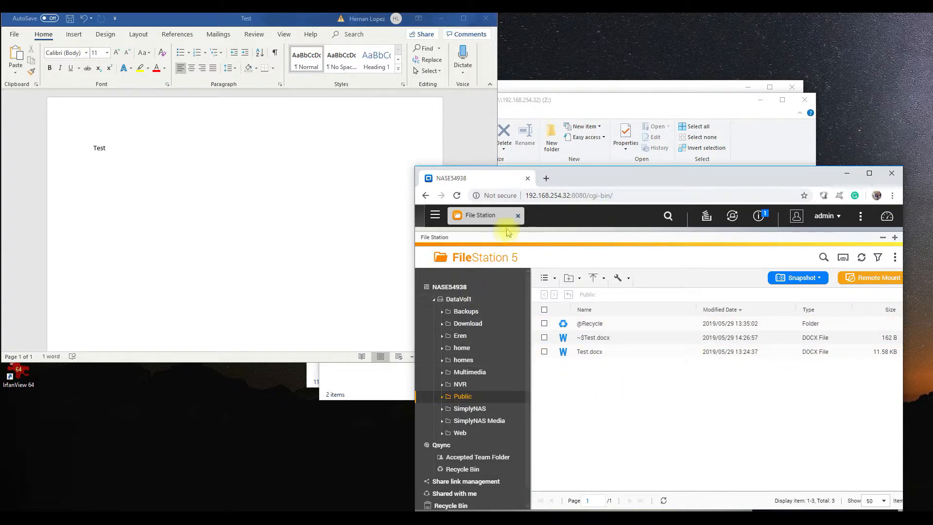
click(589, 351)
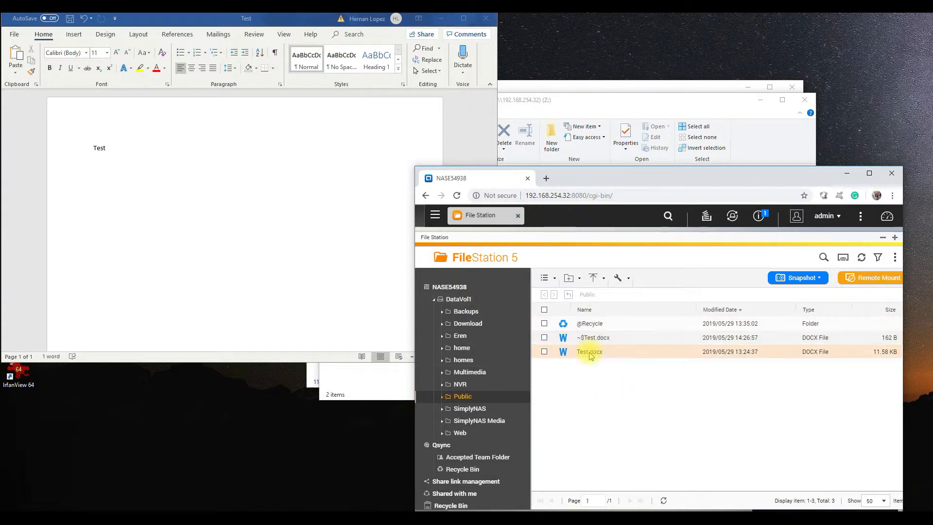
click(544, 351)
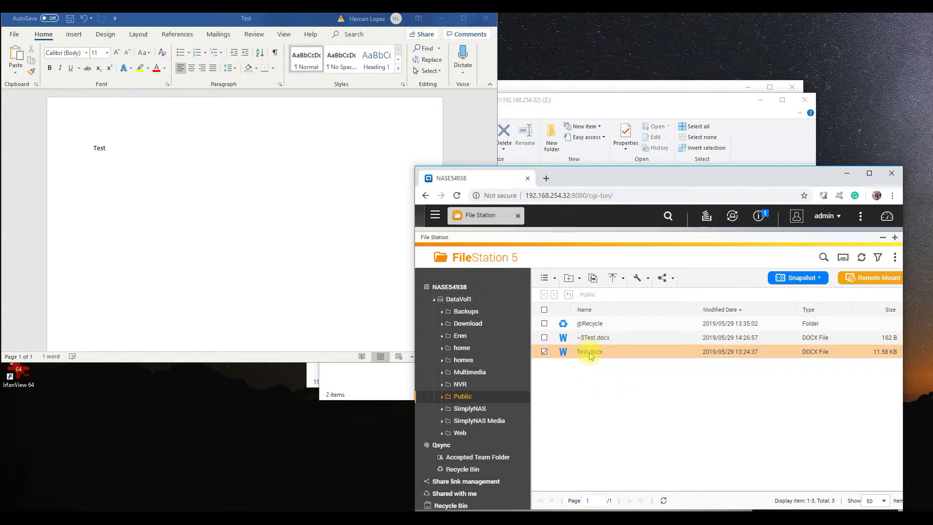
right_click(588, 351)
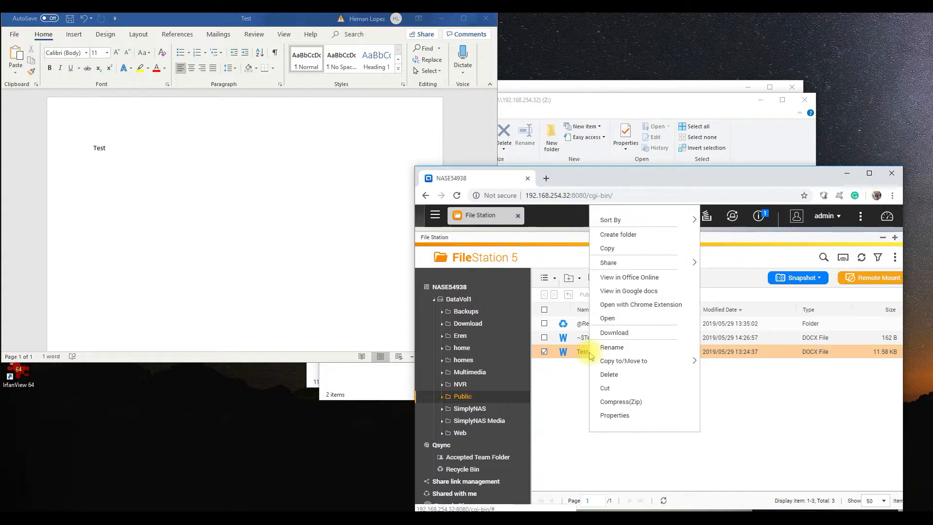
mouse_move(649, 333)
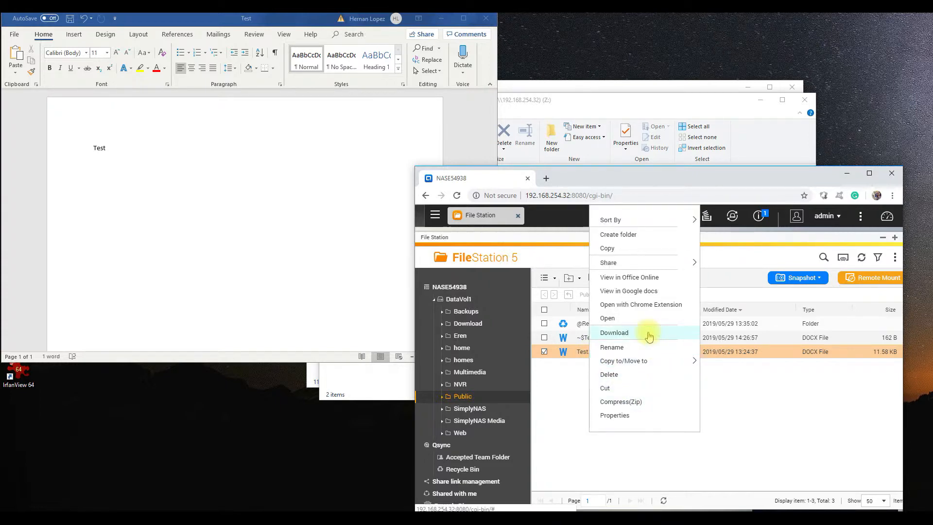
click(614, 333)
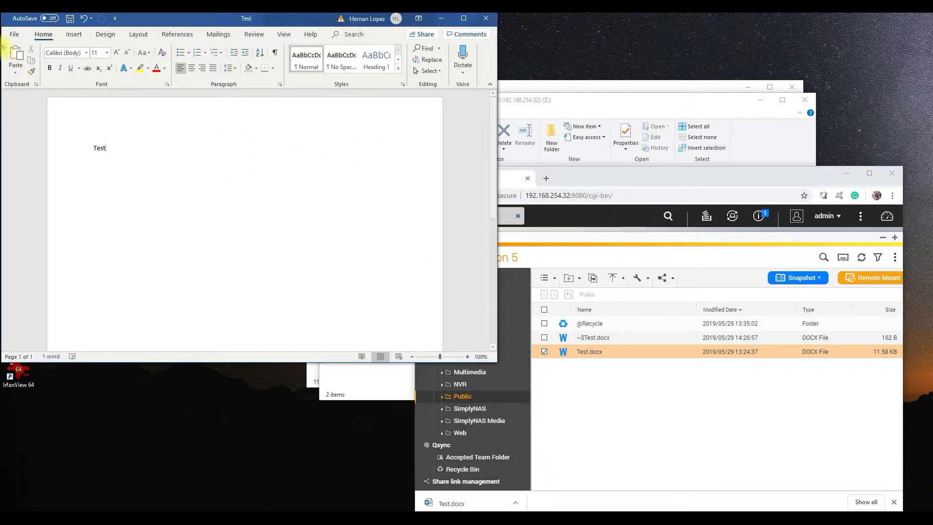
Save a second copy named 'Test 2' into Public (Z:).
click(14, 34)
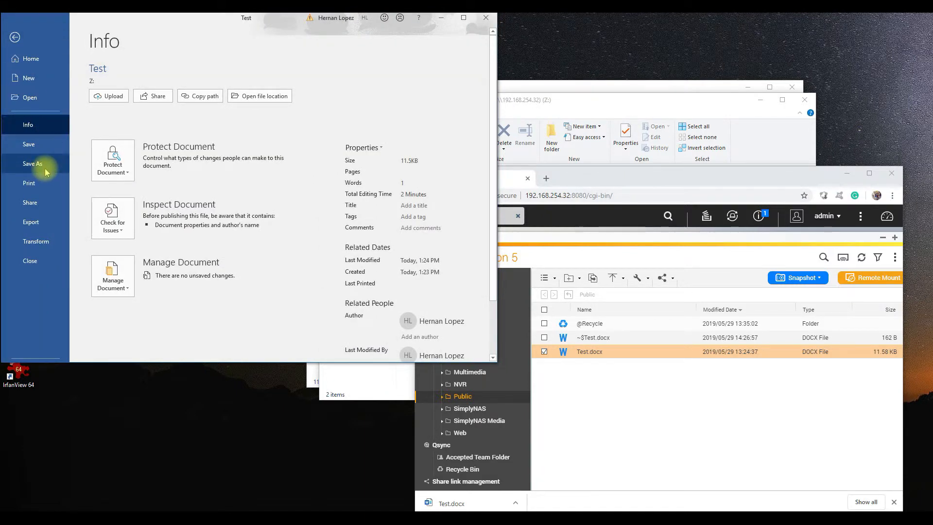
click(32, 164)
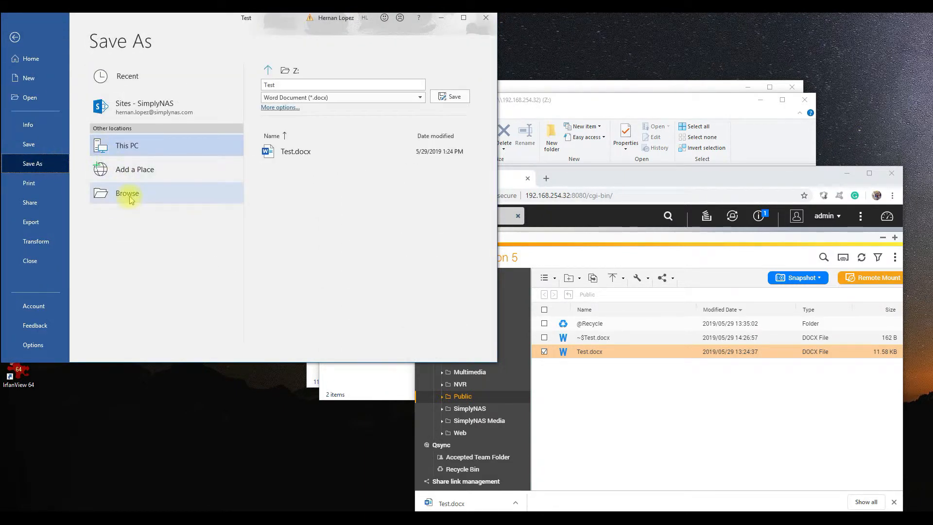
click(127, 193)
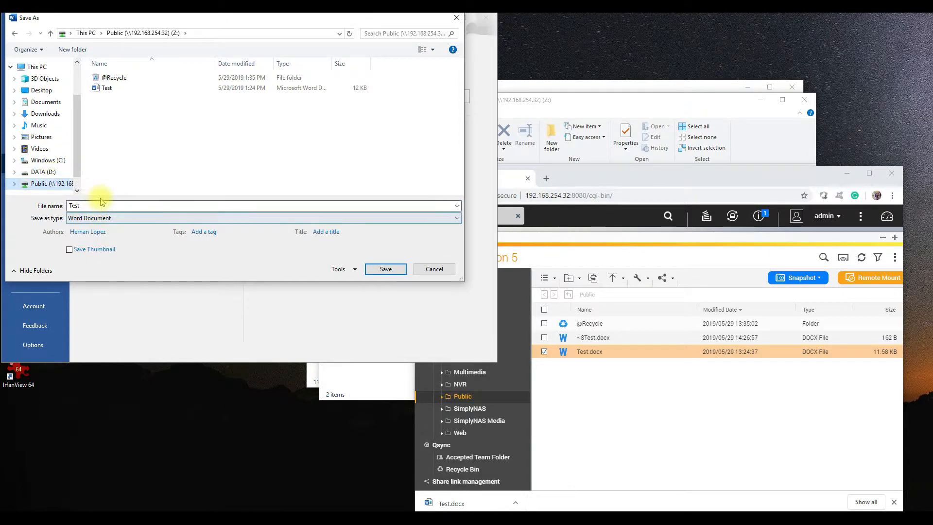
click(101, 206)
text( 2)
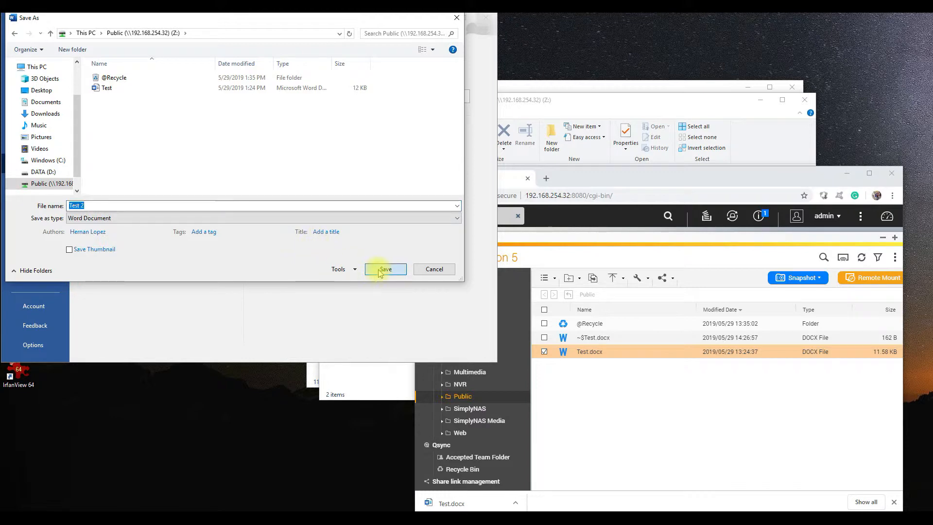
click(385, 269)
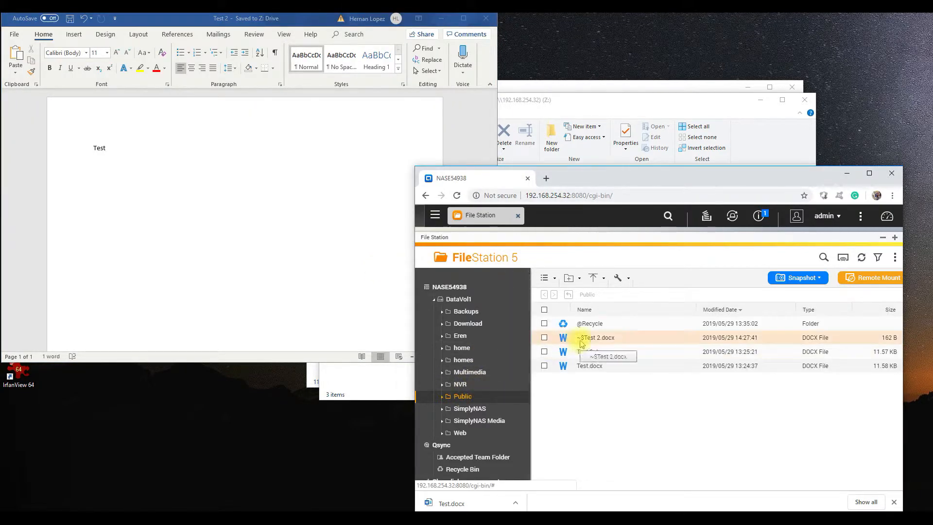
click(592, 351)
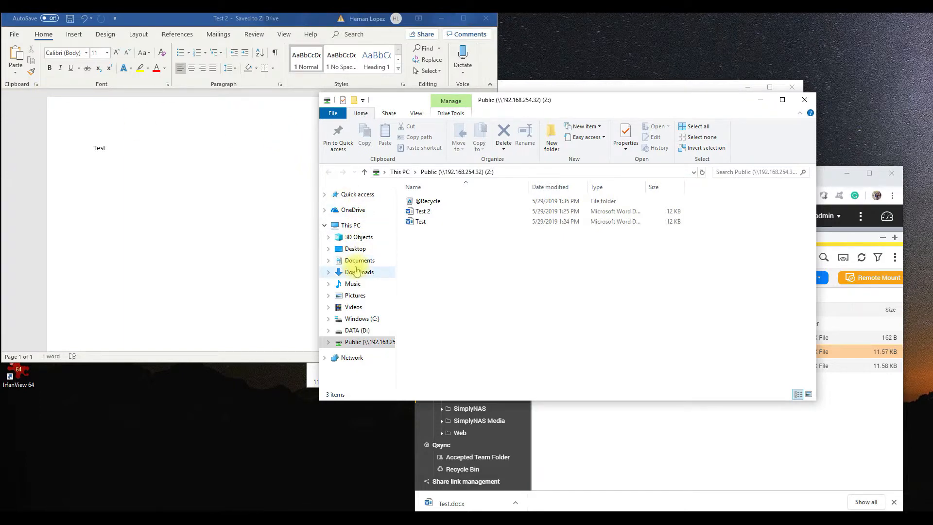
mouse_move(353, 306)
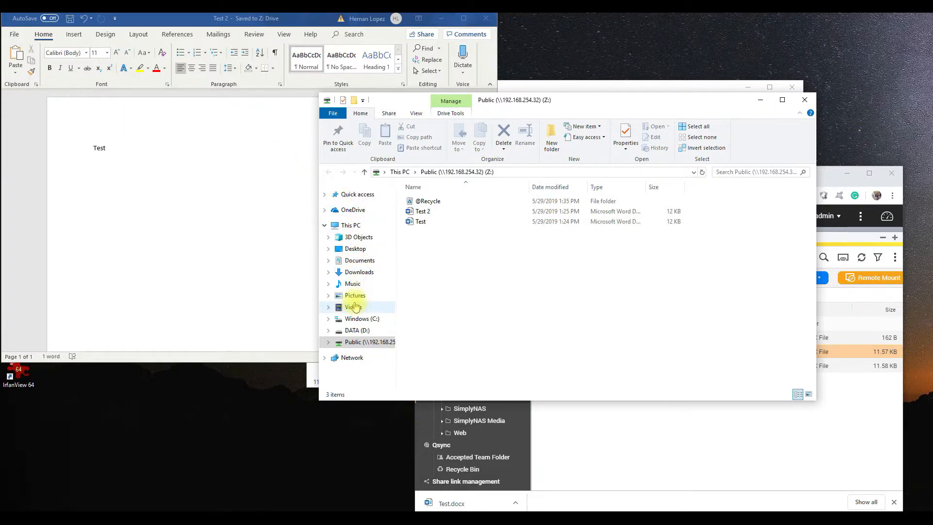
Open the Videos > Intro folder and select the 20190520_111031 clip.
click(354, 306)
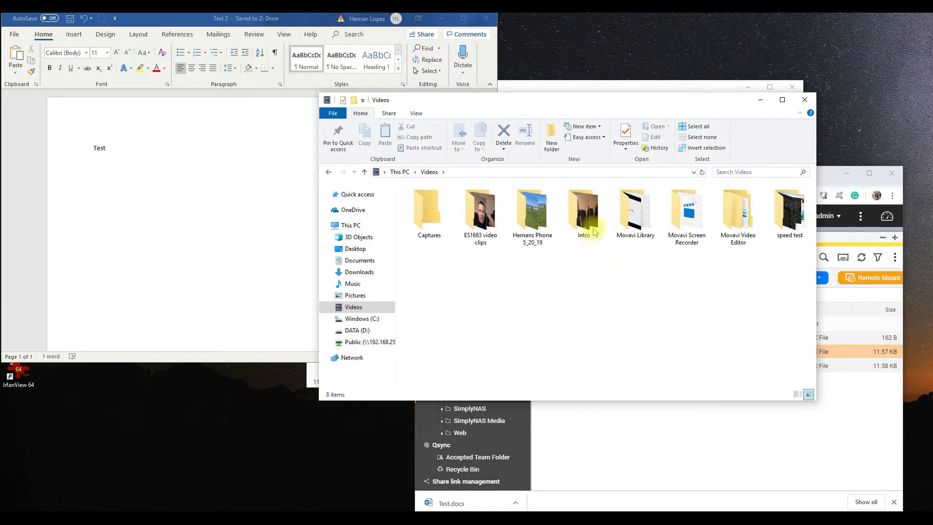
double_click(583, 209)
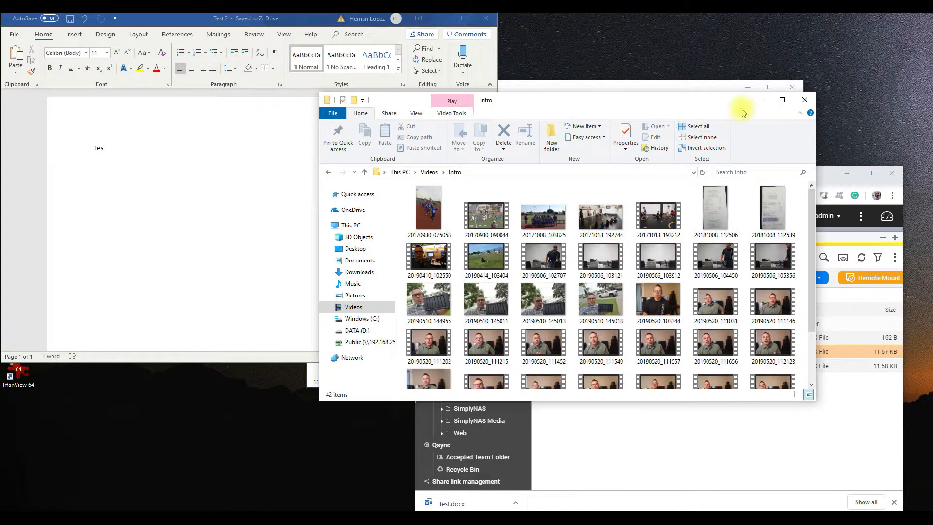
mouse_move(626, 105)
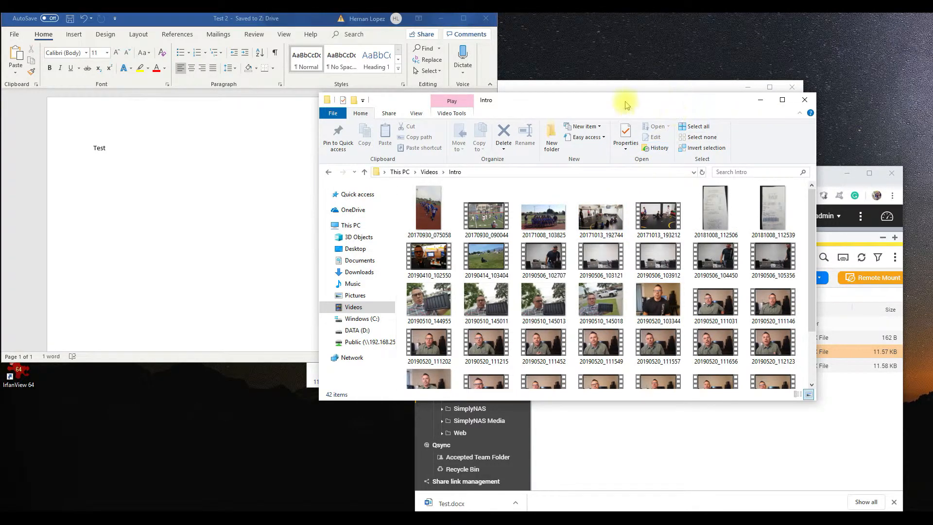
click(715, 300)
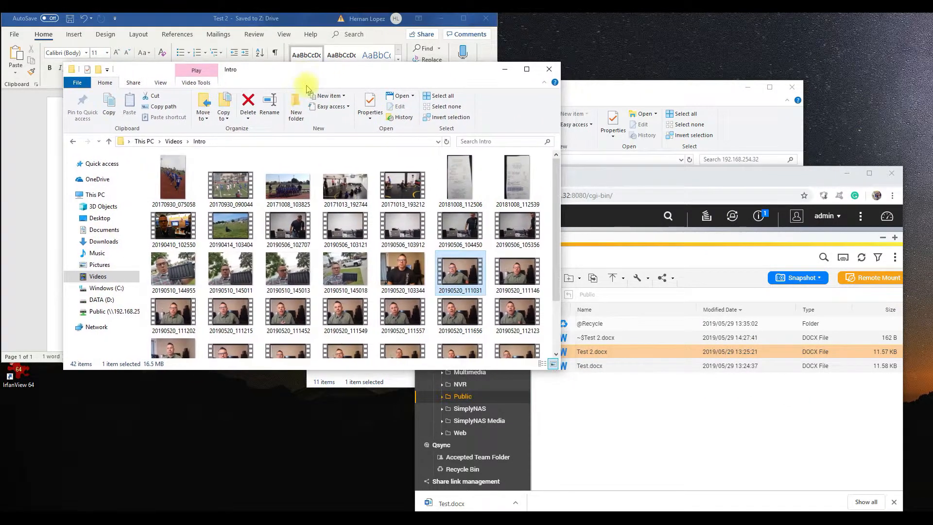
mouse_move(392, 275)
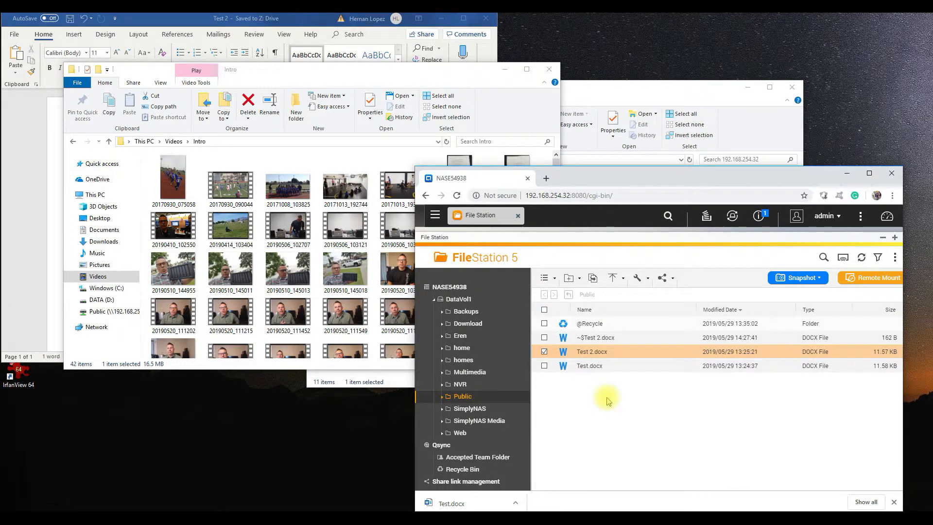
mouse_move(757, 215)
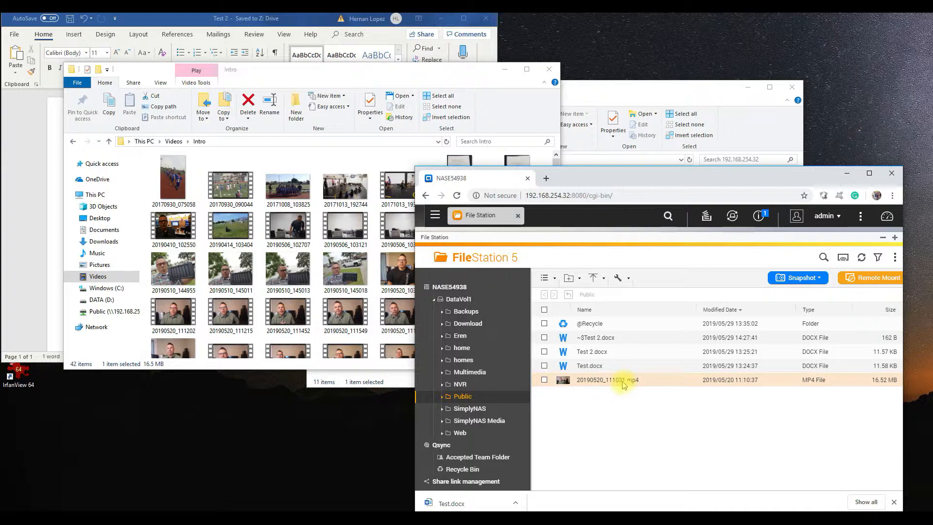
Check the 20190520_111031.mp4 clip's properties, then download it to the computer.
right_click(621, 379)
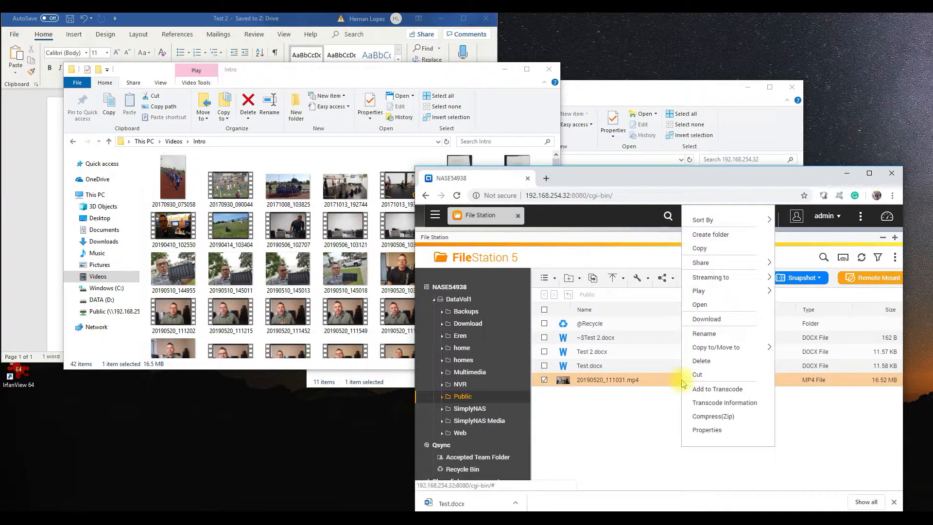
click(706, 430)
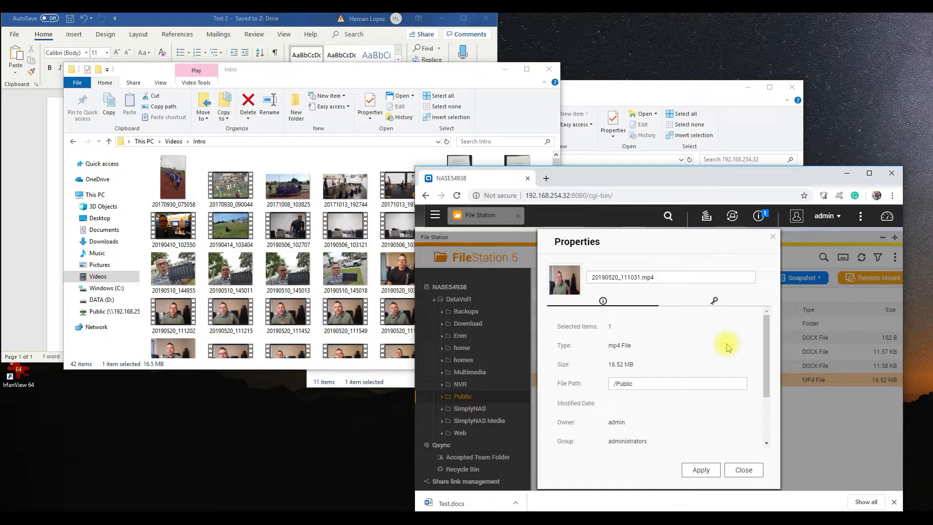
click(743, 470)
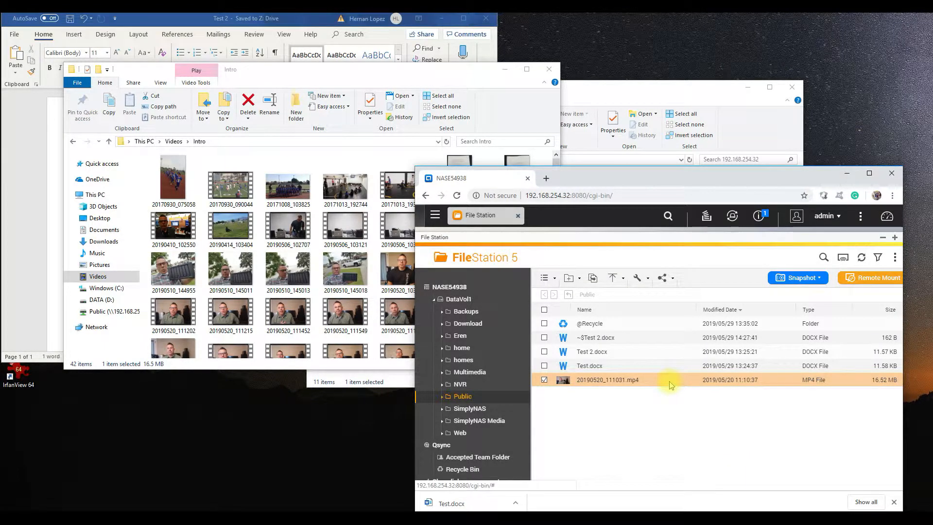
right_click(607, 379)
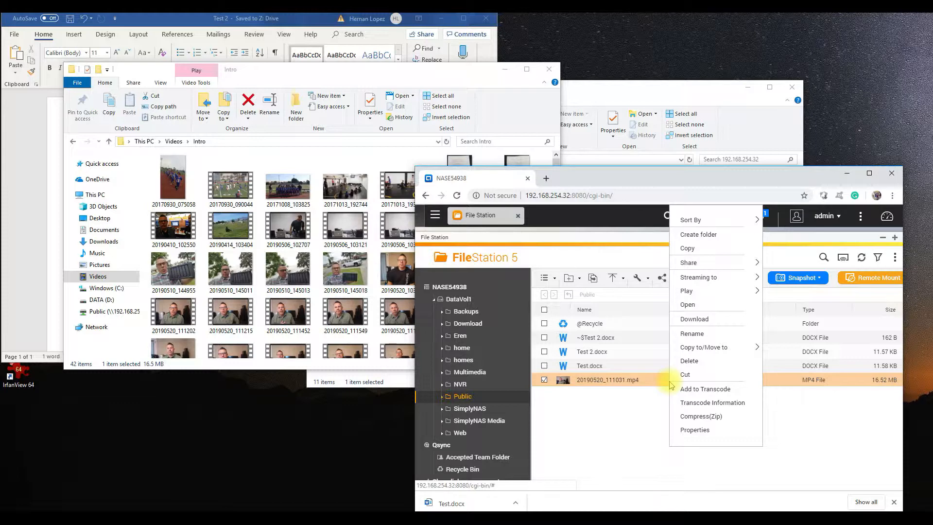
mouse_move(694, 319)
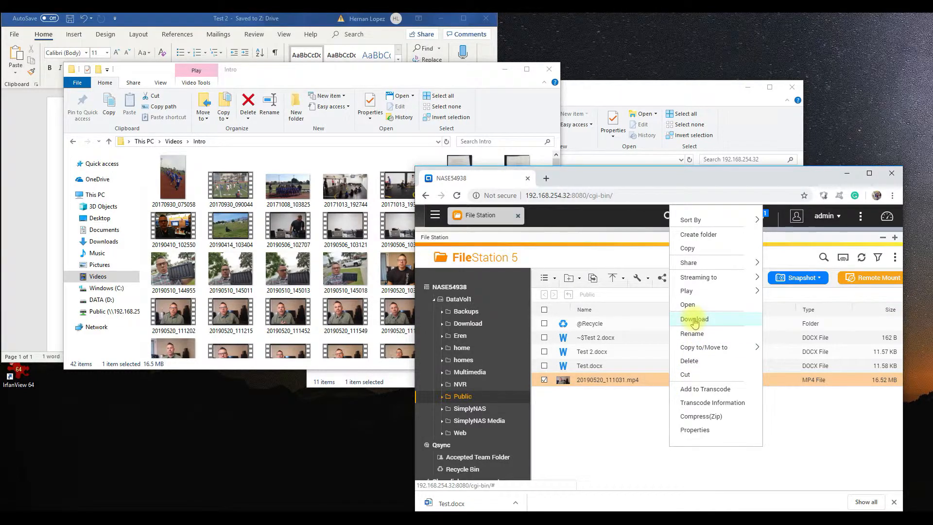
click(694, 318)
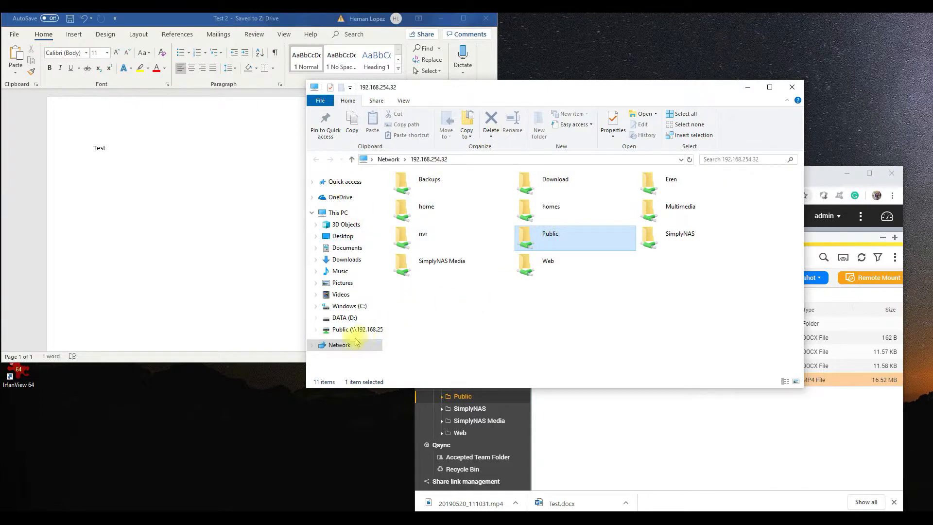
Browse Network, dismiss the discovery warning, and view the Public (Z:) drive.
click(339, 344)
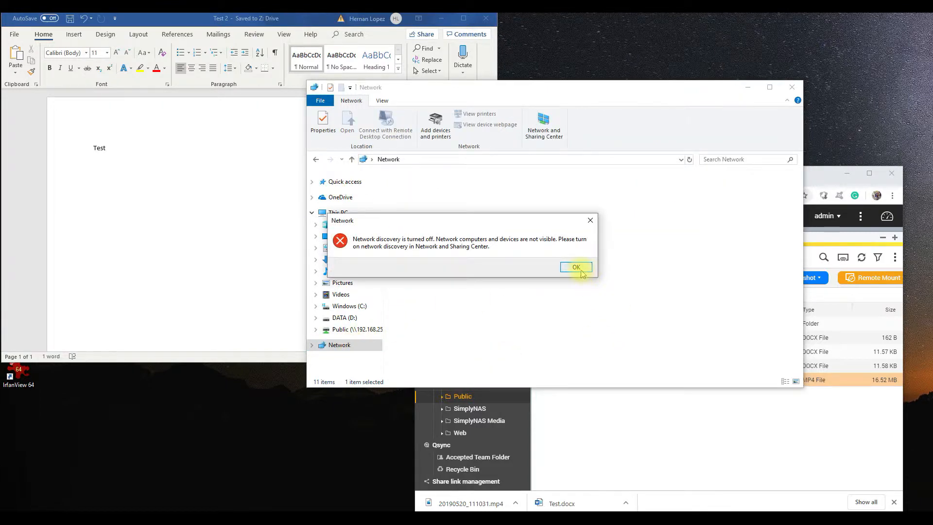
click(576, 267)
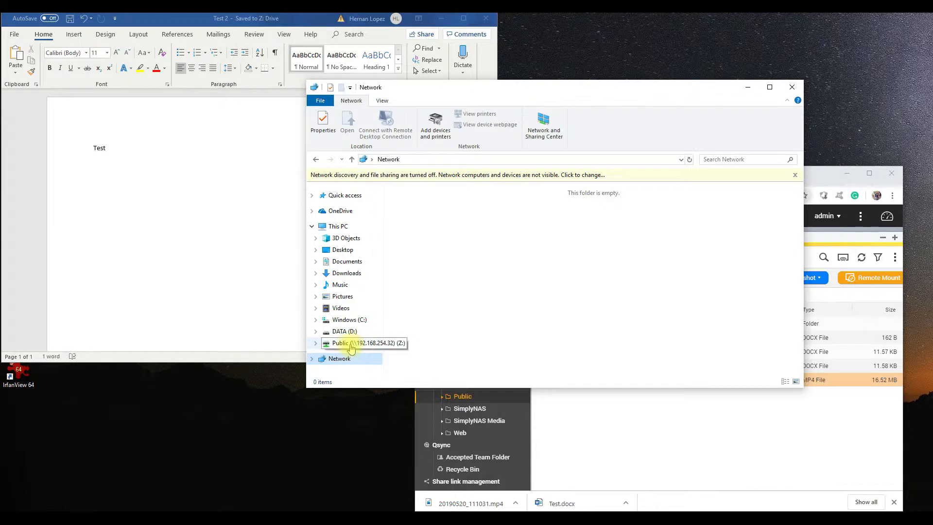
click(353, 343)
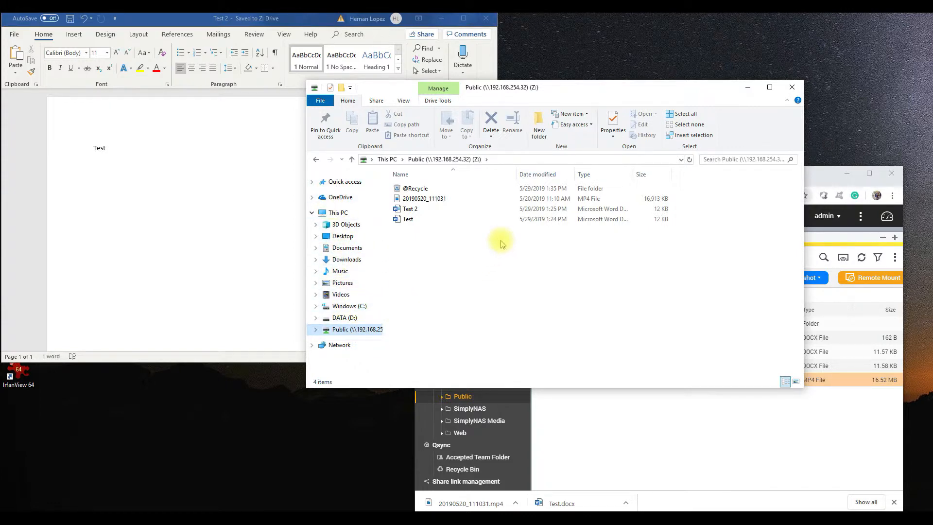
mouse_move(243, 513)
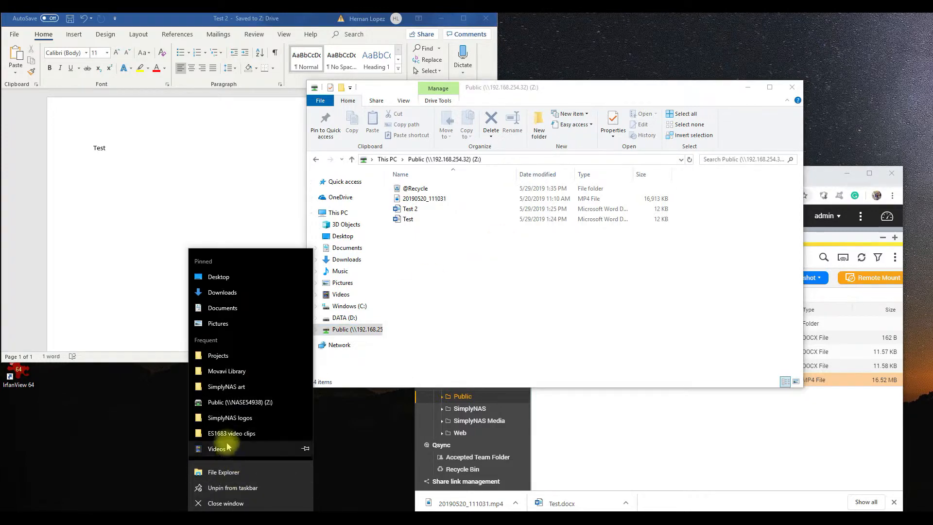
mouse_move(225, 323)
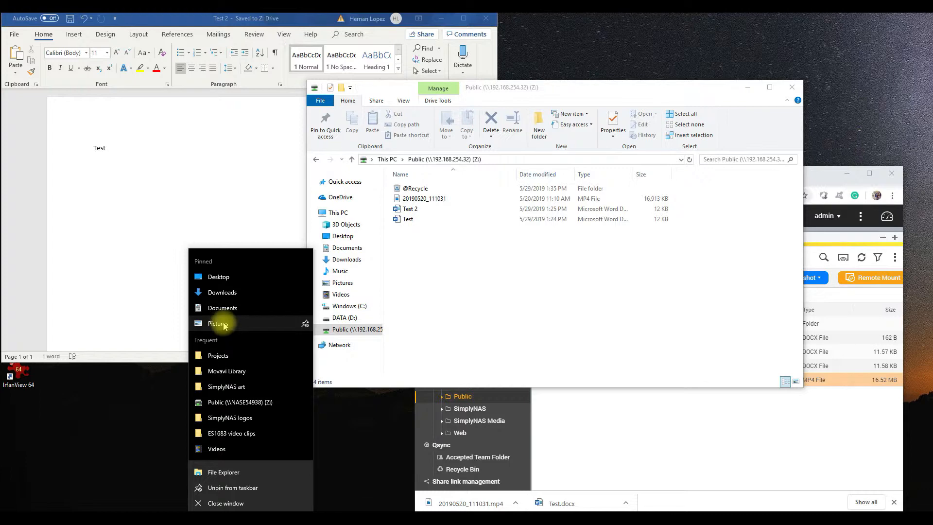
Drag simpsons_PNG88 from Pictures onto Public (Z:) and confirm it in File Station.
click(218, 323)
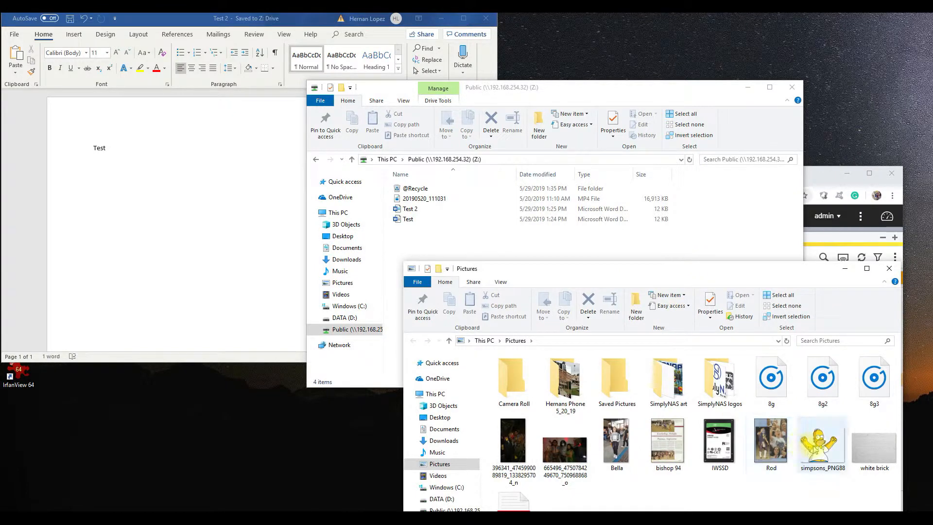
drag(822, 445, 464, 223)
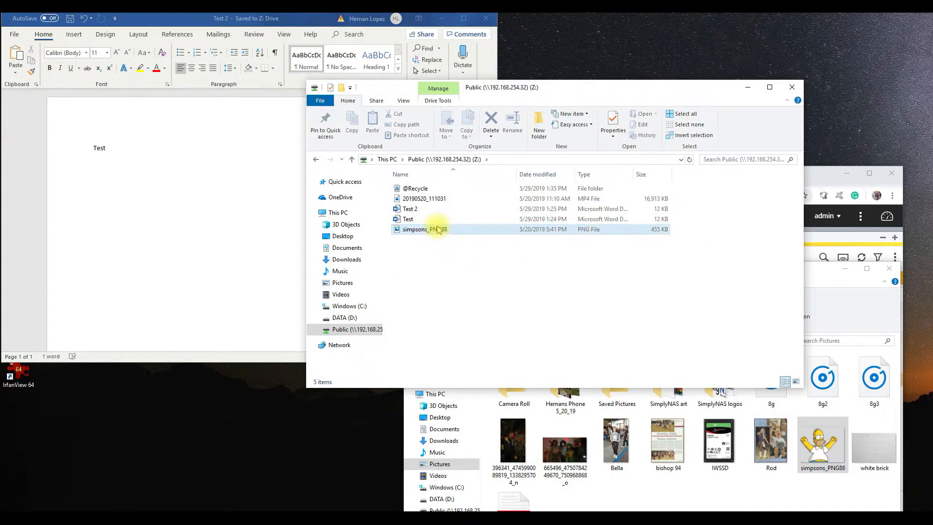
click(424, 229)
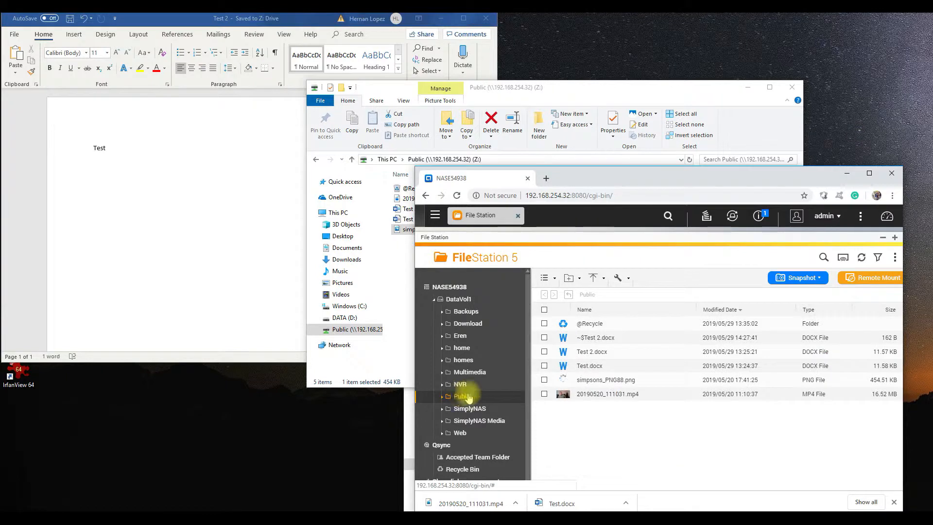
click(605, 379)
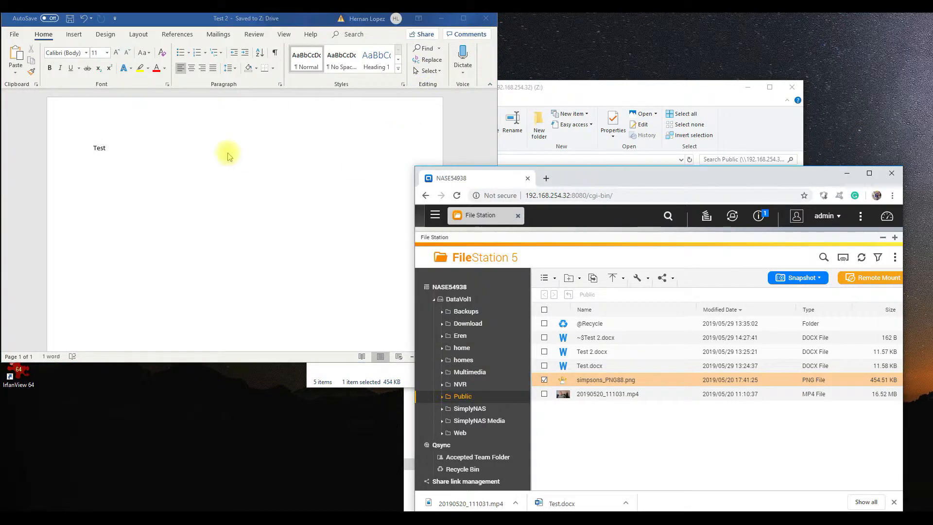
mouse_move(190, 155)
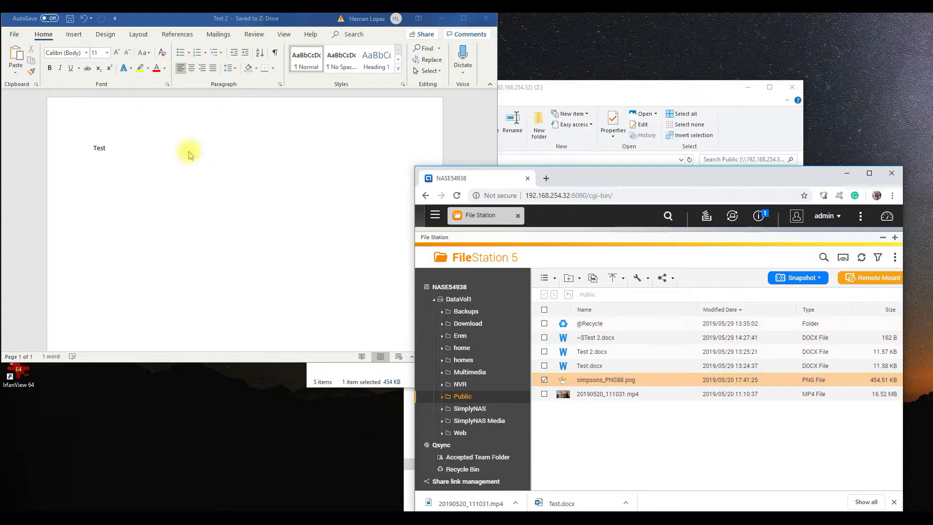